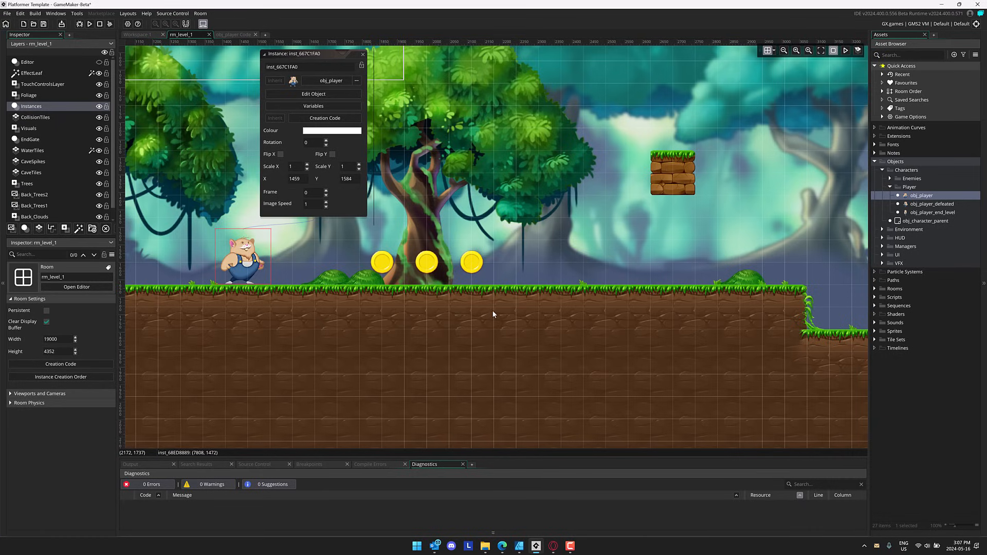
mouse_move(474, 310)
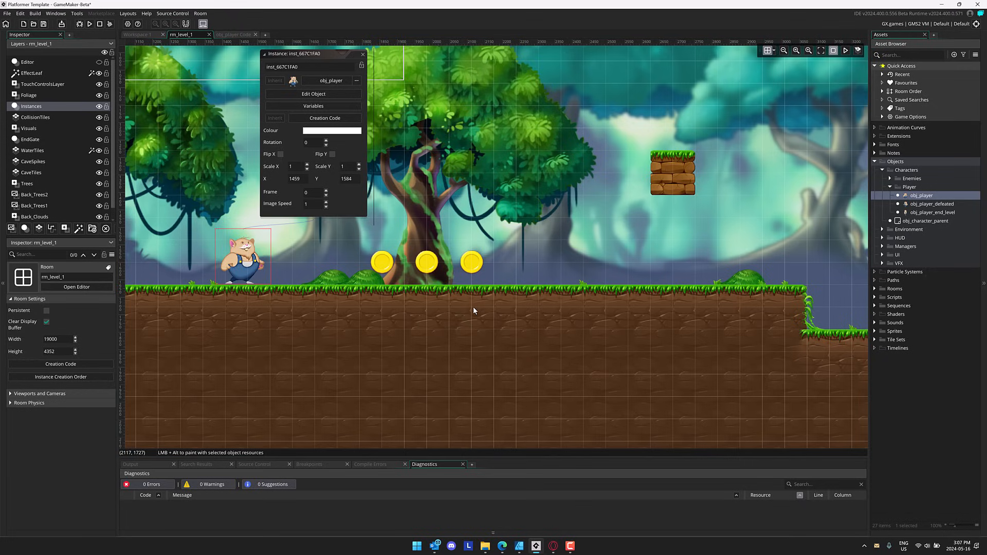
mouse_move(192, 214)
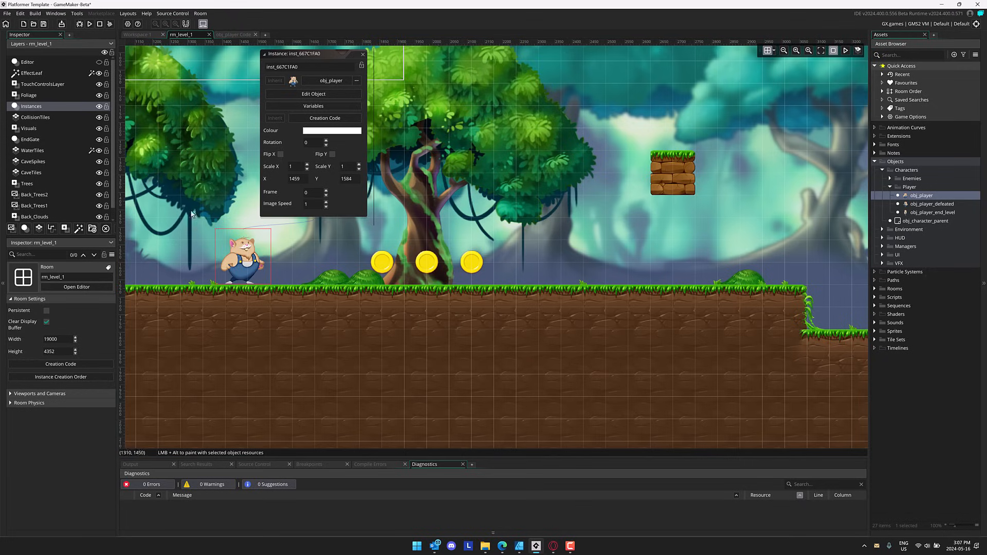
Step: Select the obj_player instance in rm_level_1 so its properties, position 1459, 1584, show
click(243, 254)
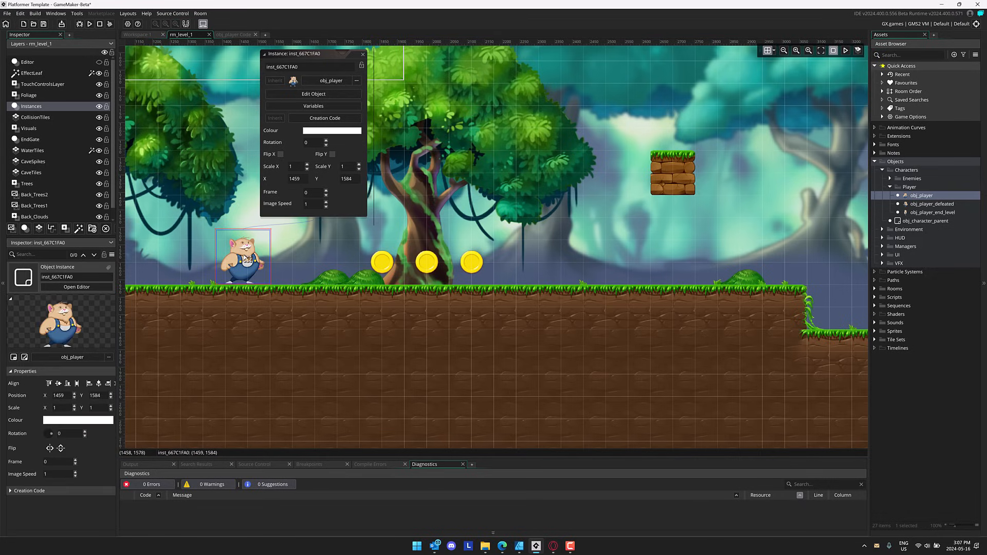
mouse_move(245, 223)
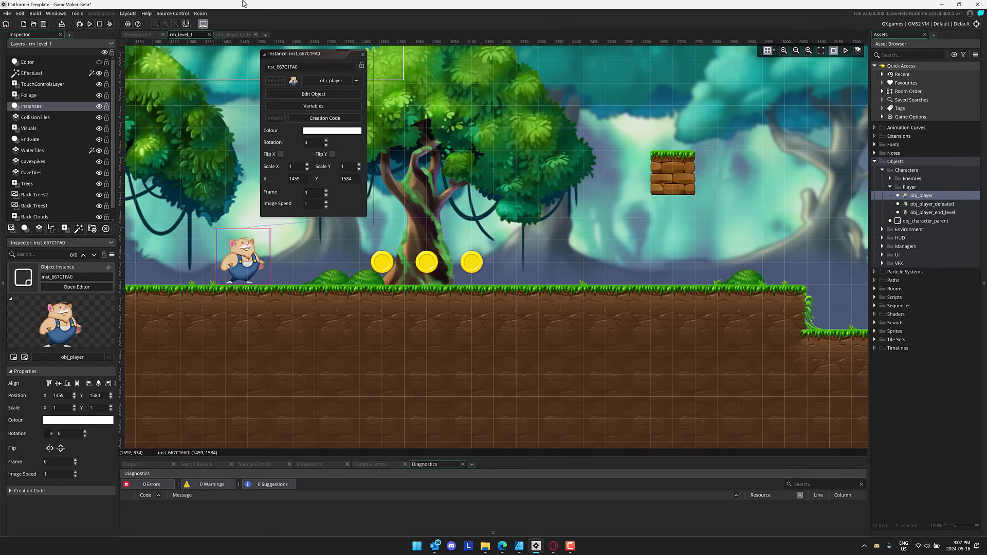
Step: Open obj_player's Begin Step event code from the room instance and list its events
click(313, 94)
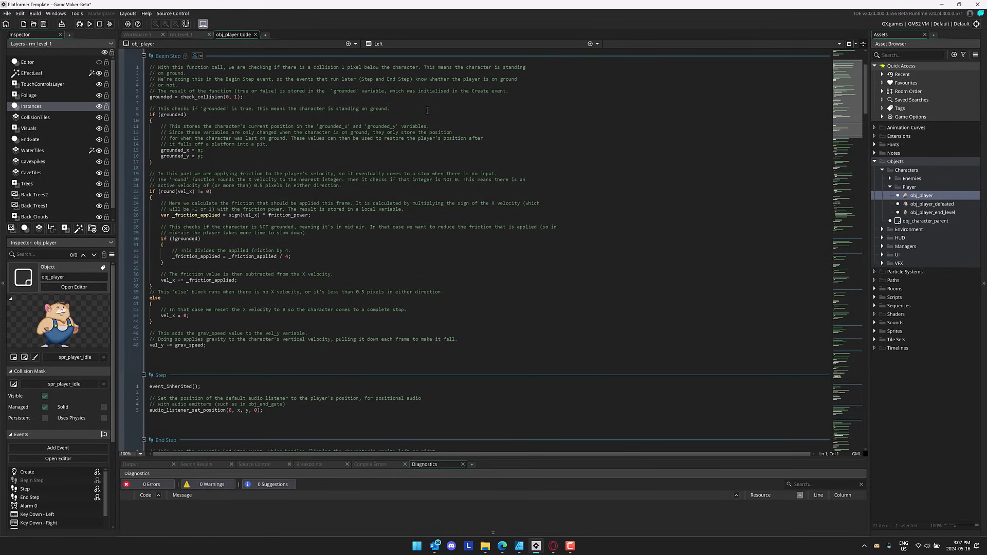
mouse_move(187, 35)
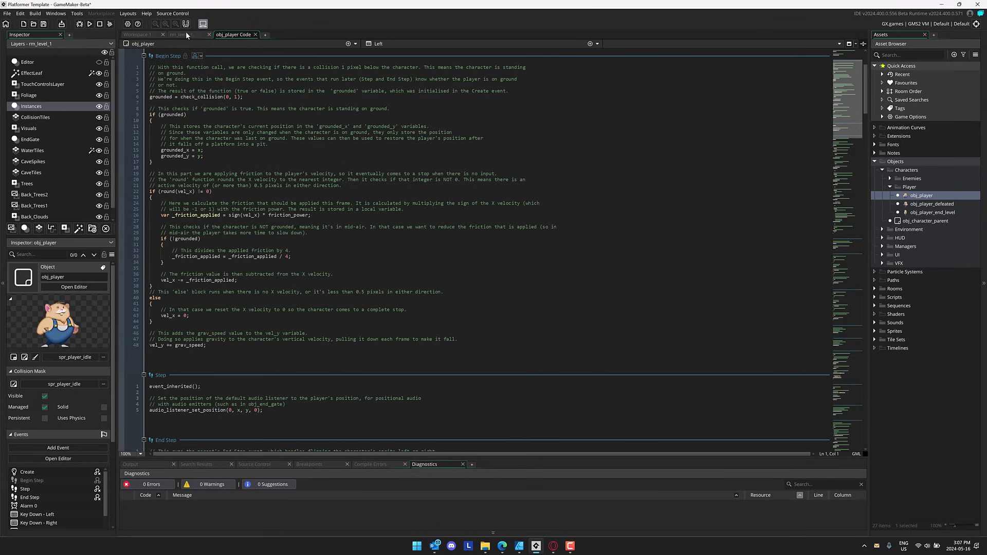
click(183, 35)
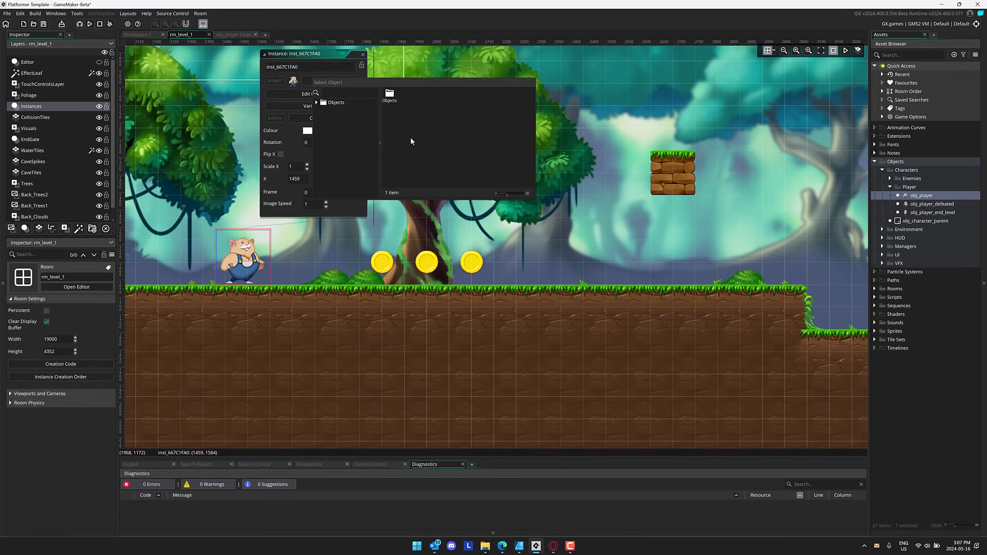
click(329, 80)
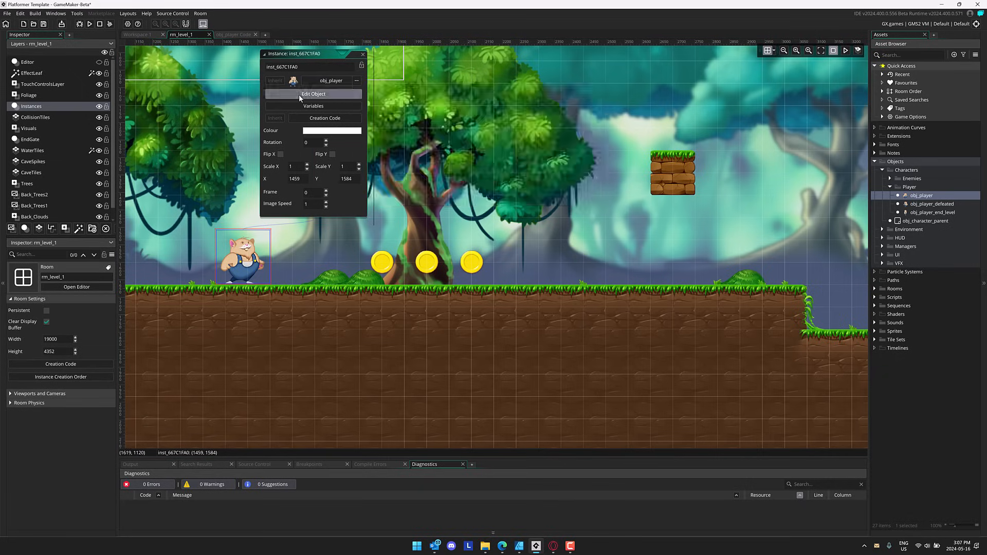
click(313, 93)
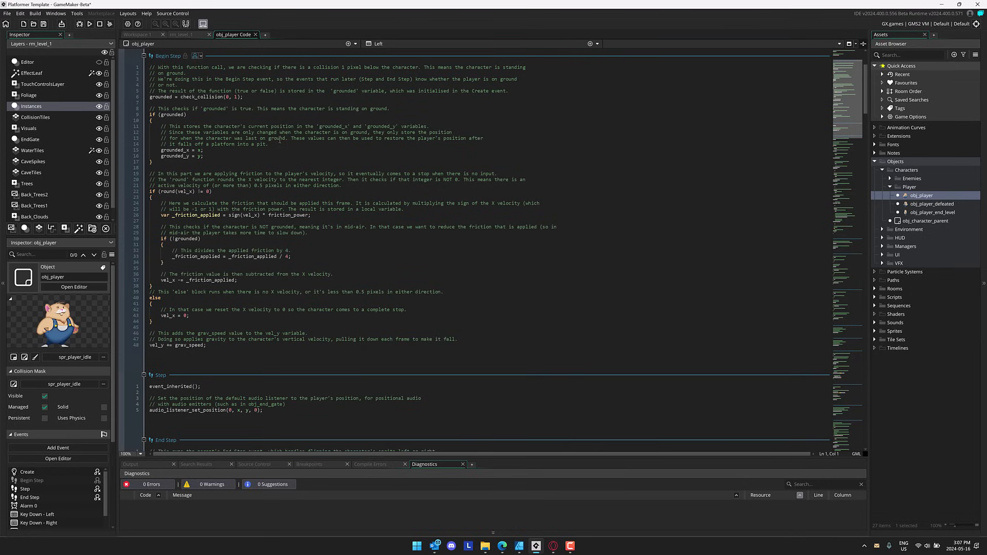
mouse_move(337, 195)
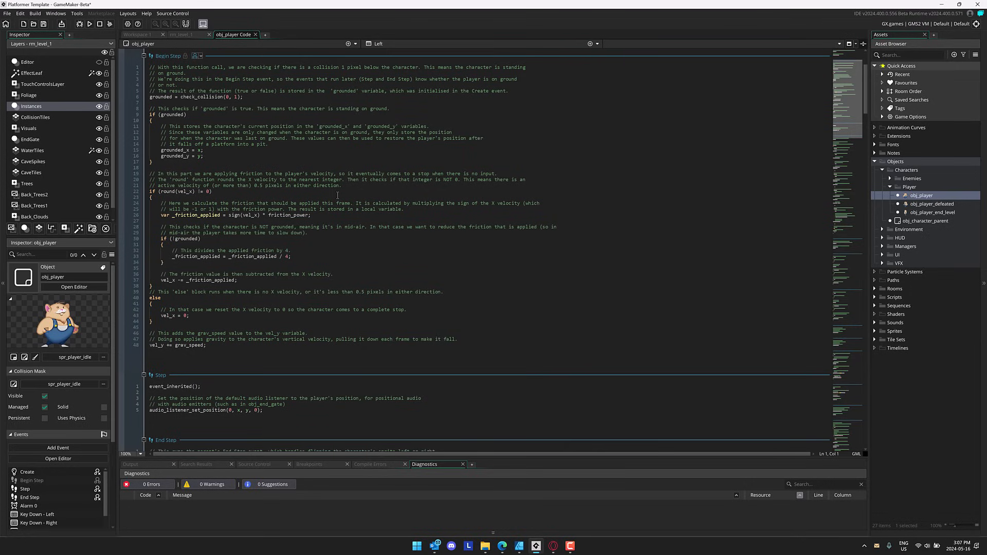
click(379, 43)
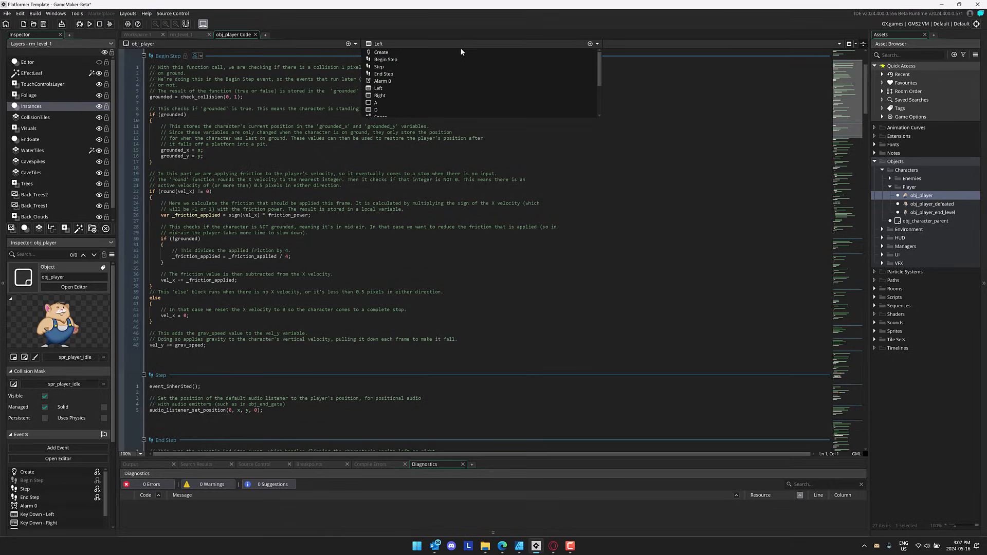
Step: Switch the editor to obj_player's Left key event with its knockback and walk-sprite code
click(378, 89)
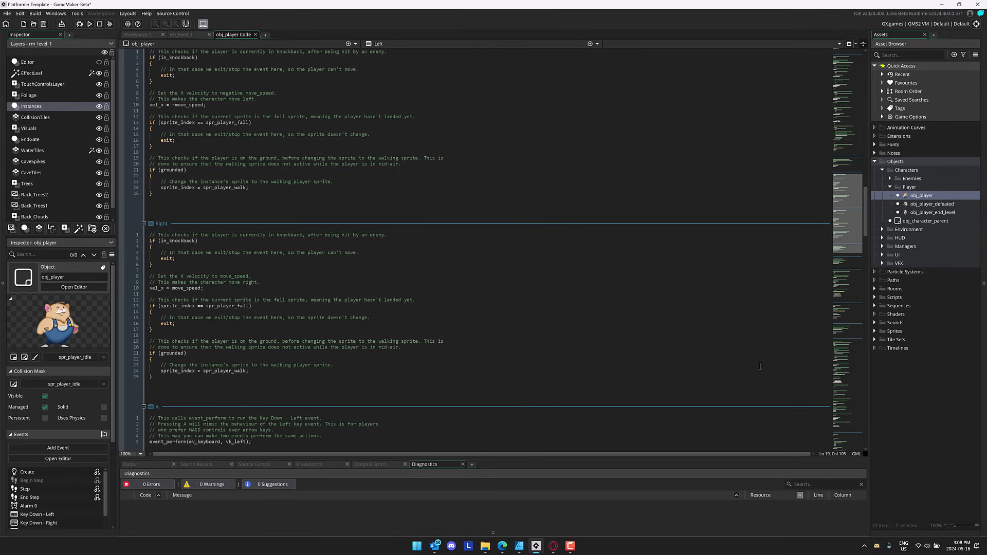
mouse_move(551, 527)
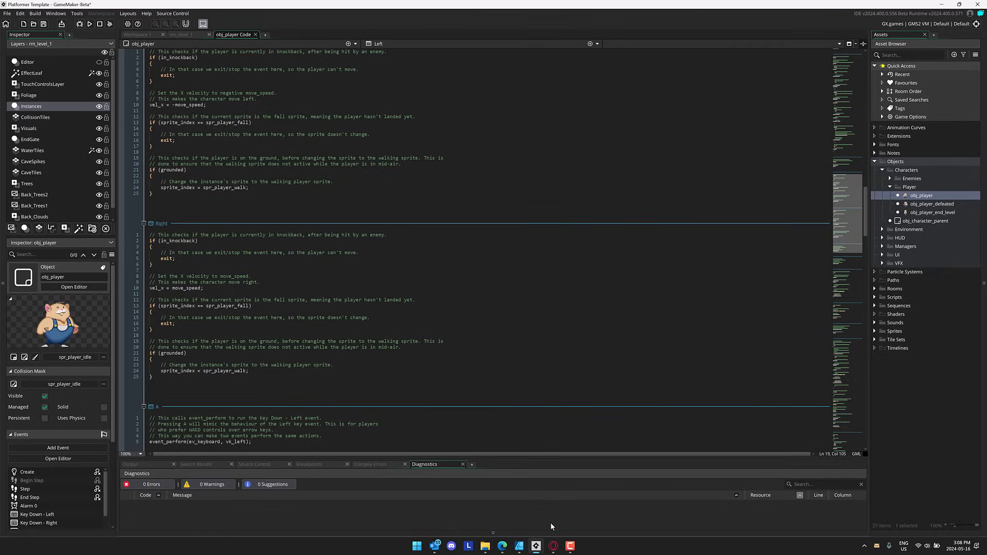
Step: Show the 2024 update post full-screen and scroll through the 2023 recap to the Code Editor section
click(502, 546)
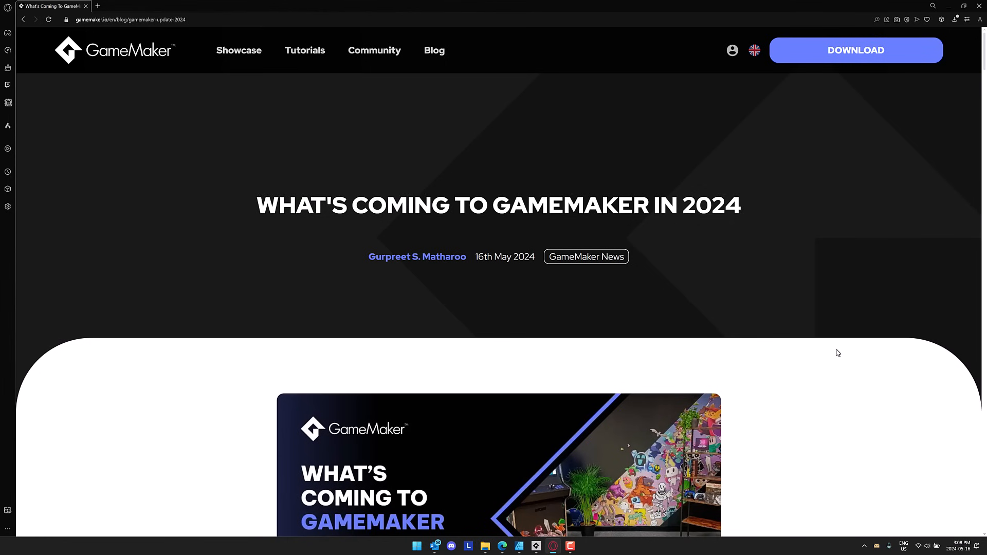
key(f11)
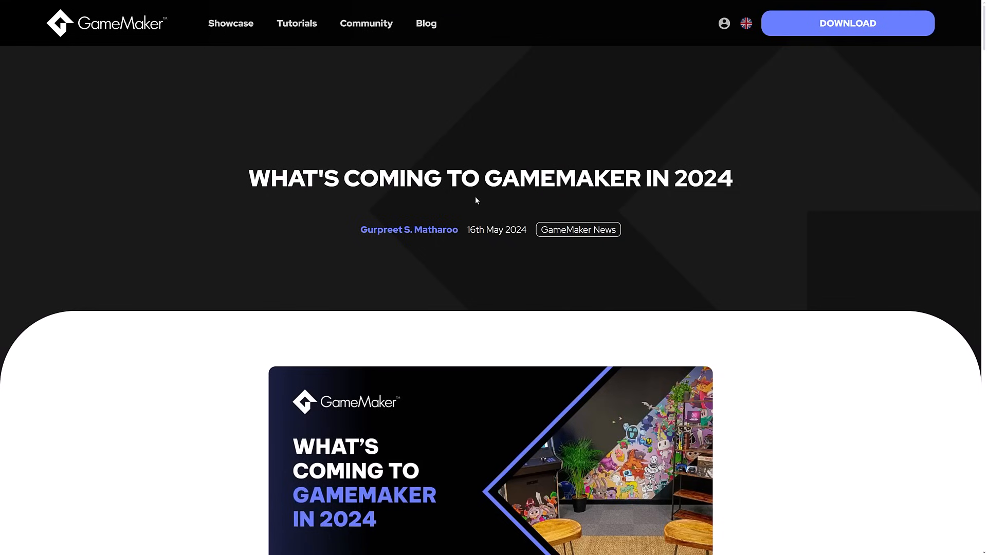
scroll(down, 3)
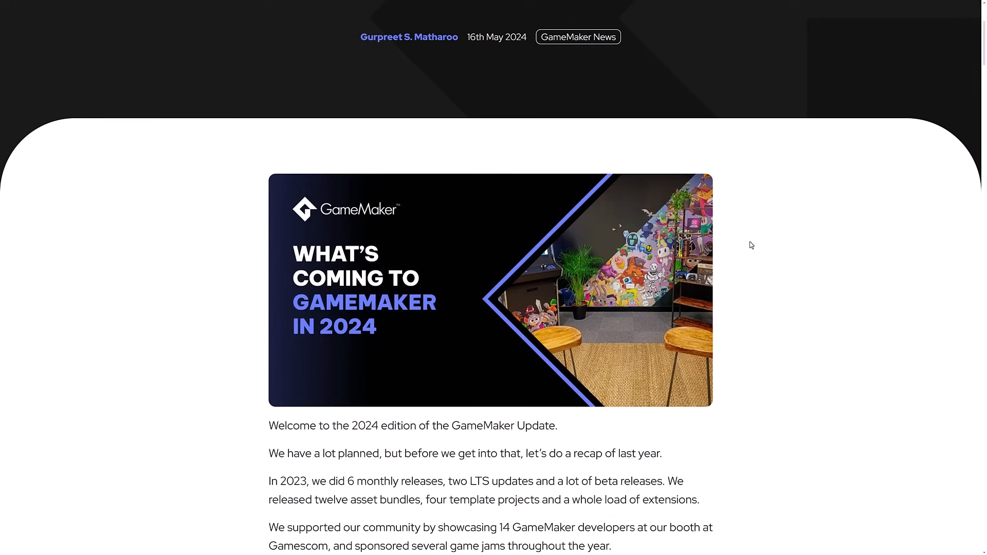
scroll(down, 3)
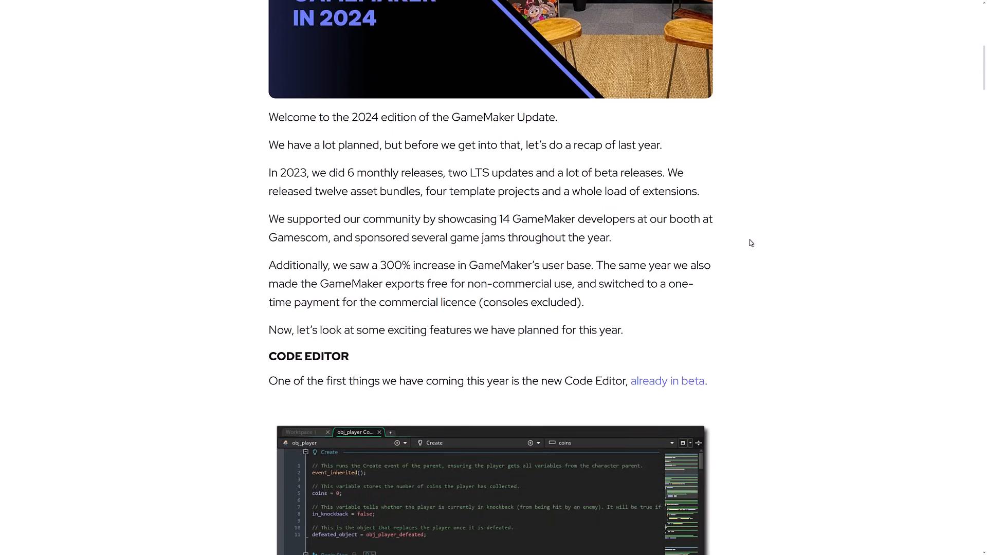
mouse_move(291, 174)
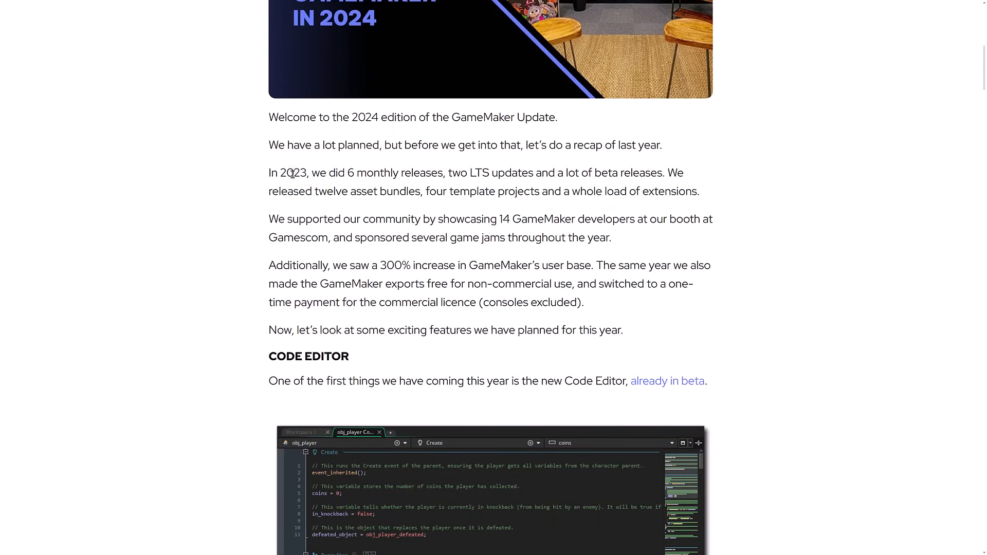
mouse_move(468, 174)
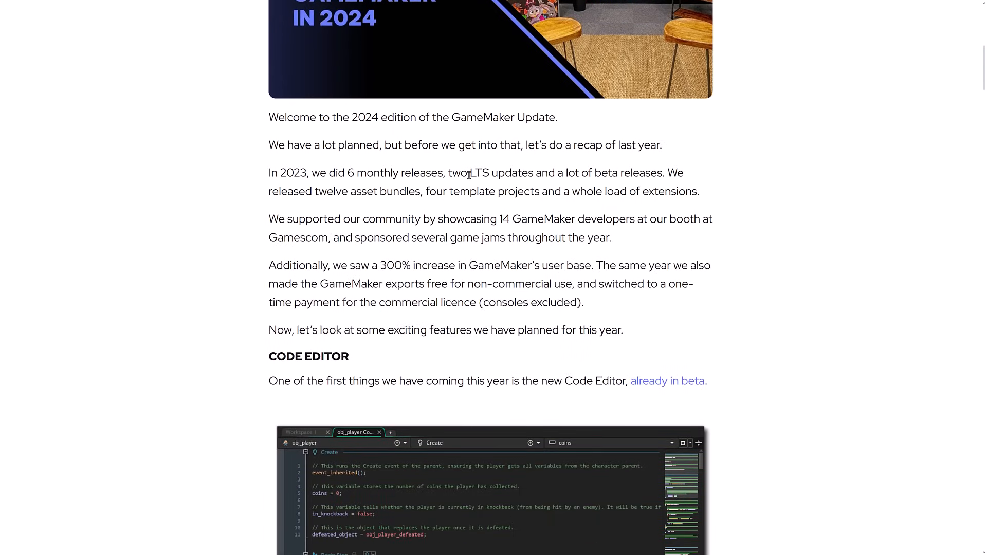
mouse_move(491, 176)
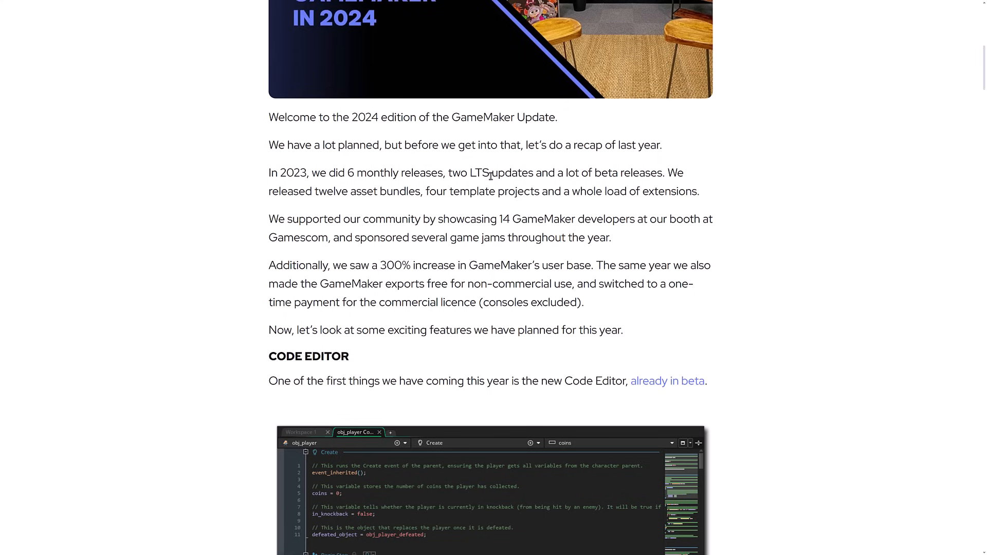
scroll(down, 3)
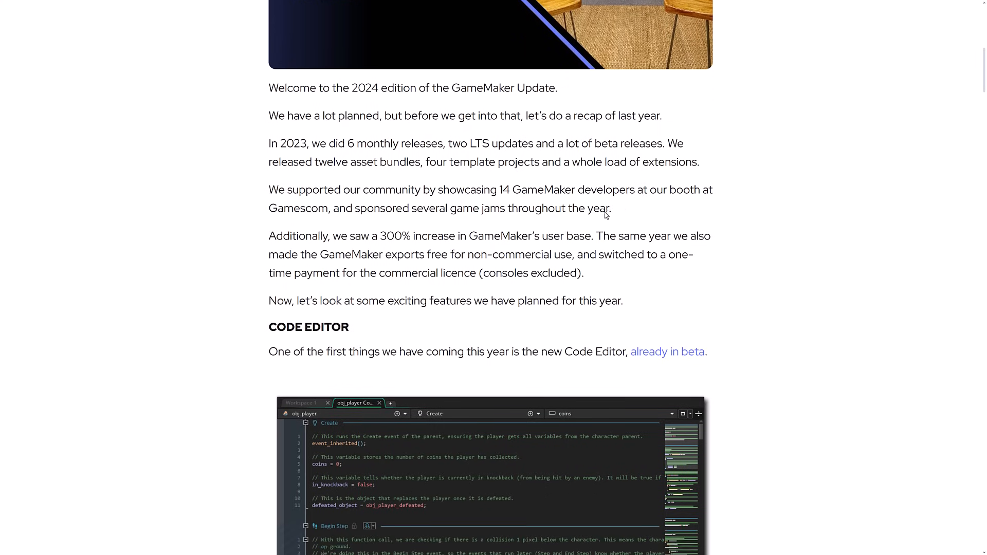
scroll(up, 3)
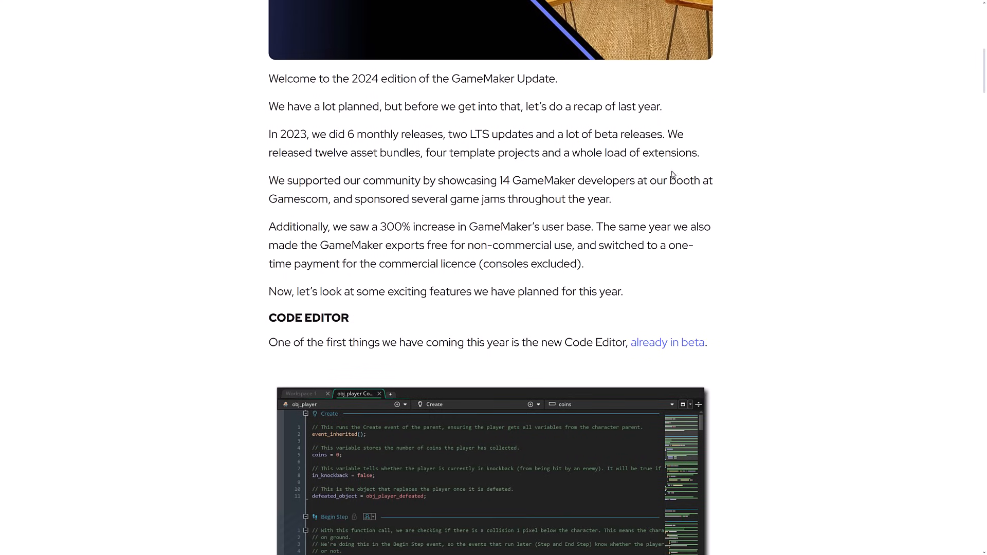
scroll(down, 3)
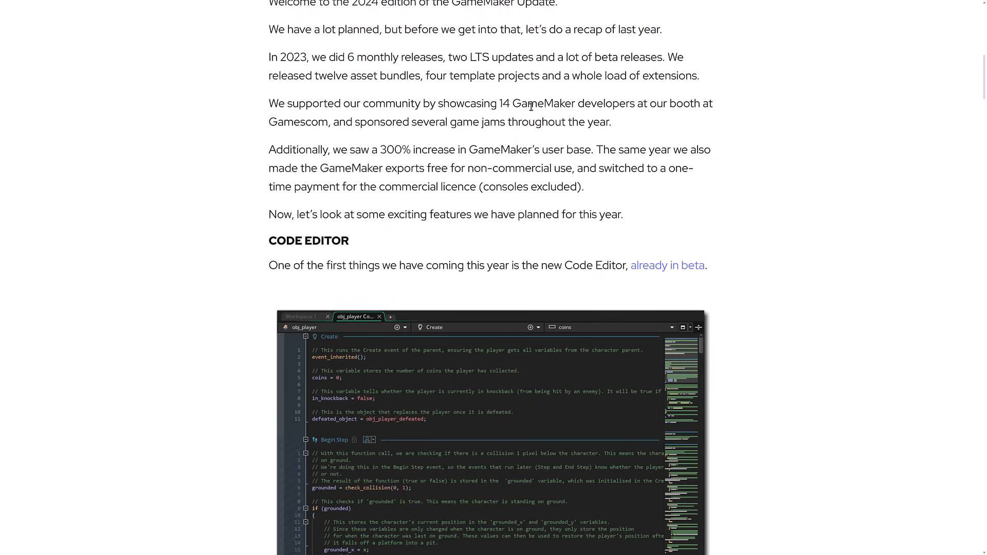
mouse_move(444, 132)
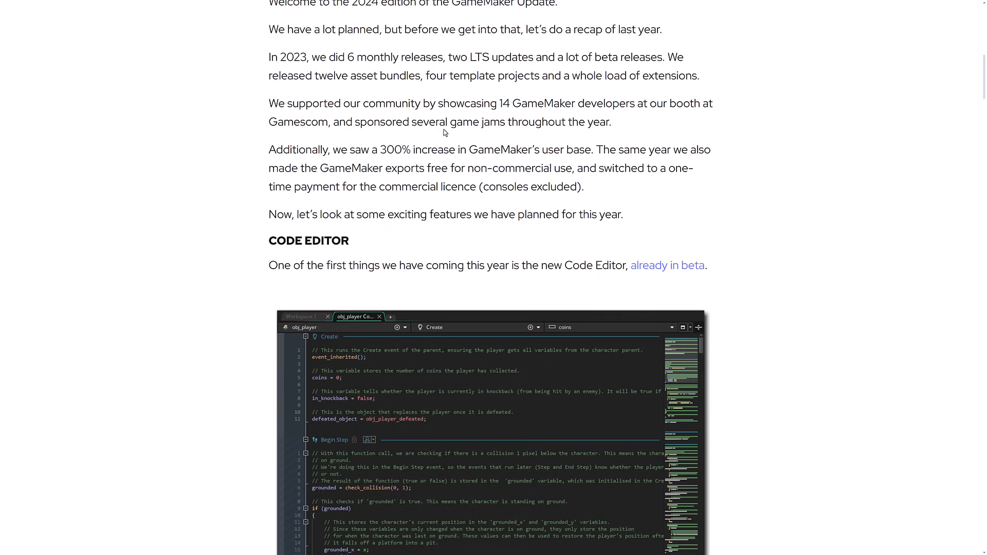
scroll(down, 3)
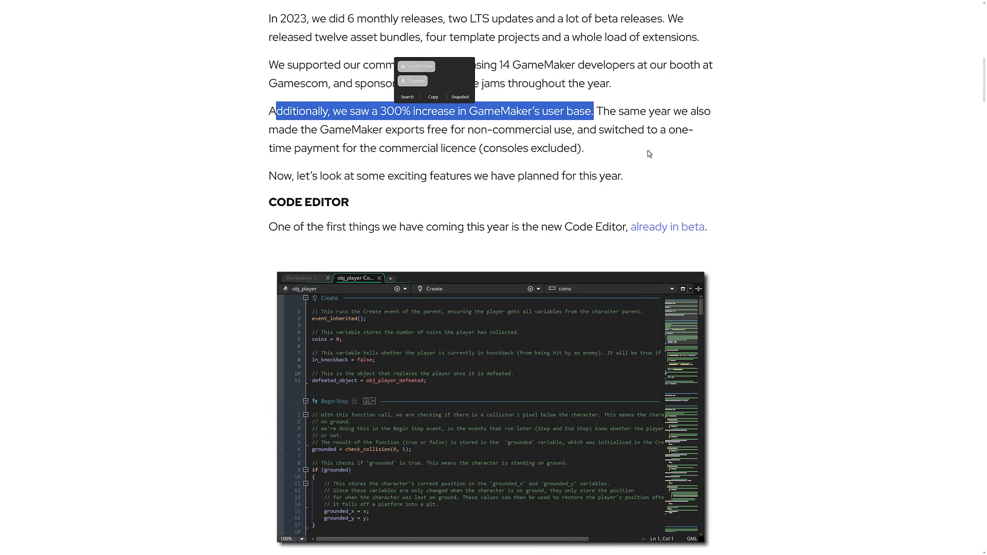
Step: Scroll through the Code Editor navigation bar, markdown and minimap features until the Prefabs heading appears
click(609, 152)
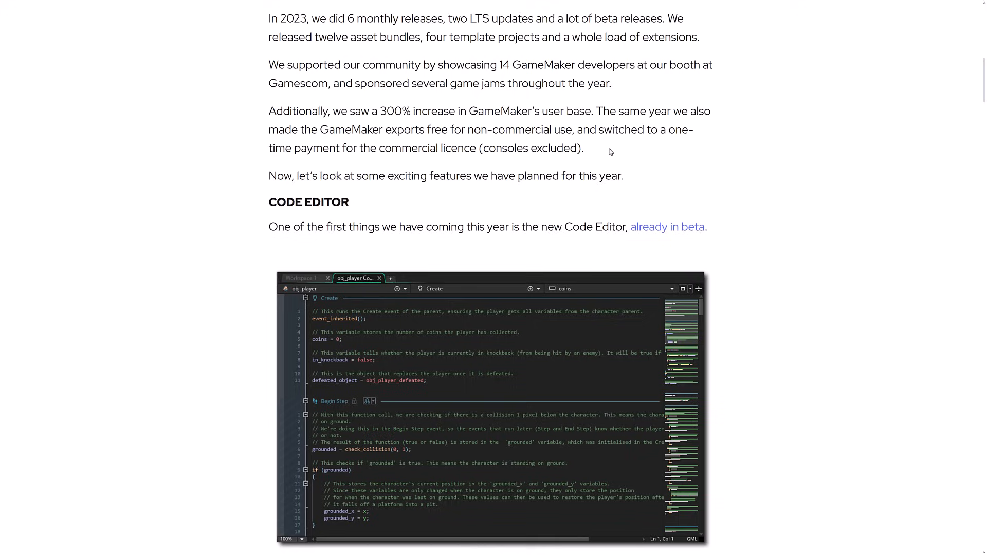
mouse_move(384, 4)
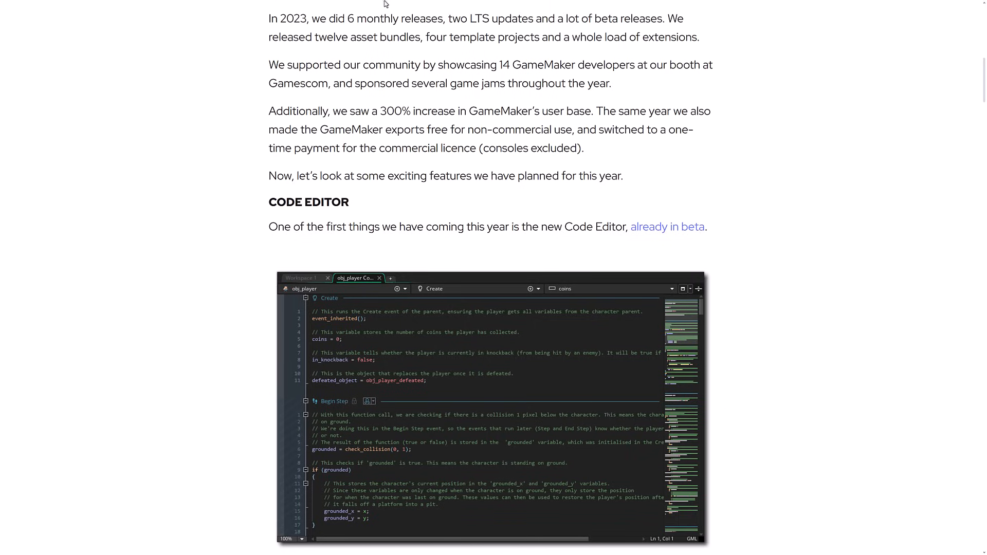
mouse_move(633, 135)
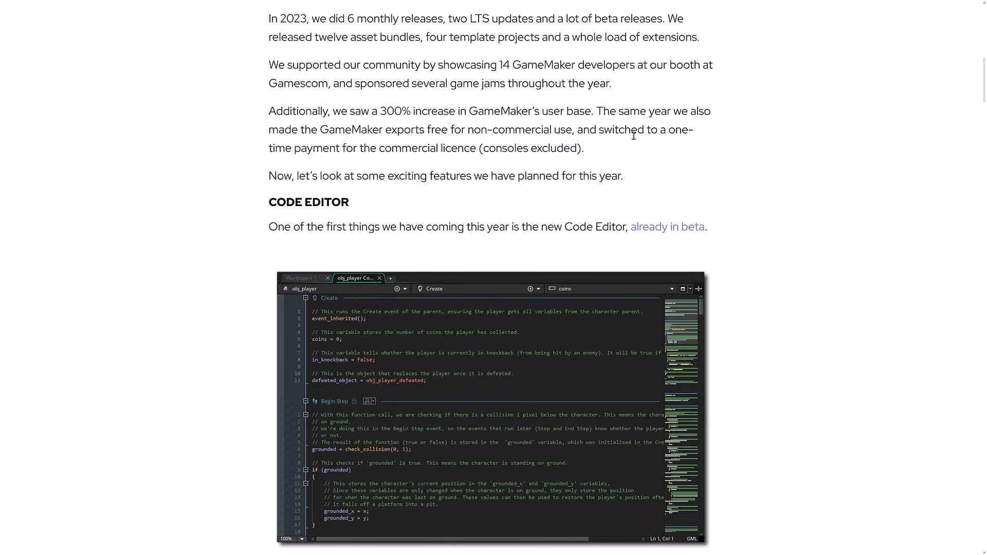
scroll(down, 3)
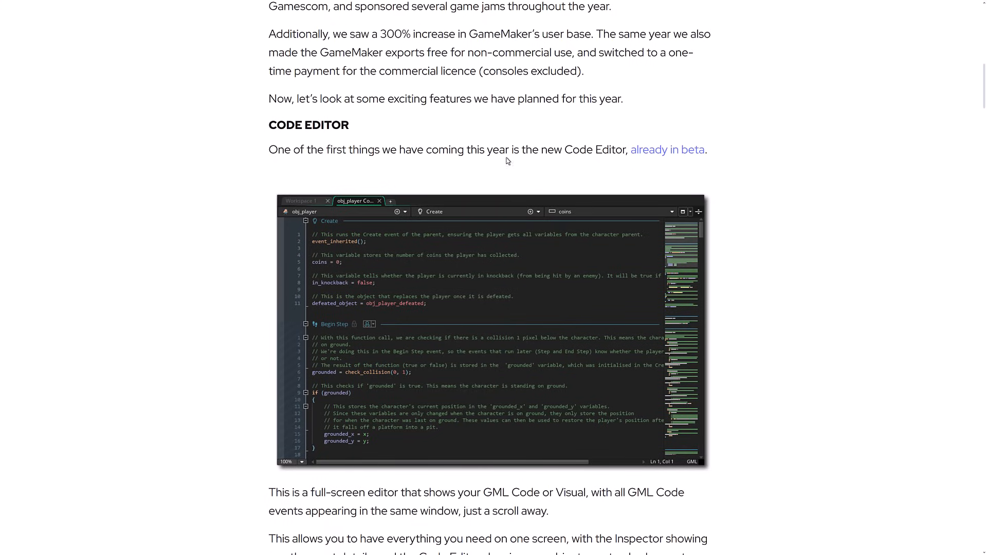
mouse_move(496, 287)
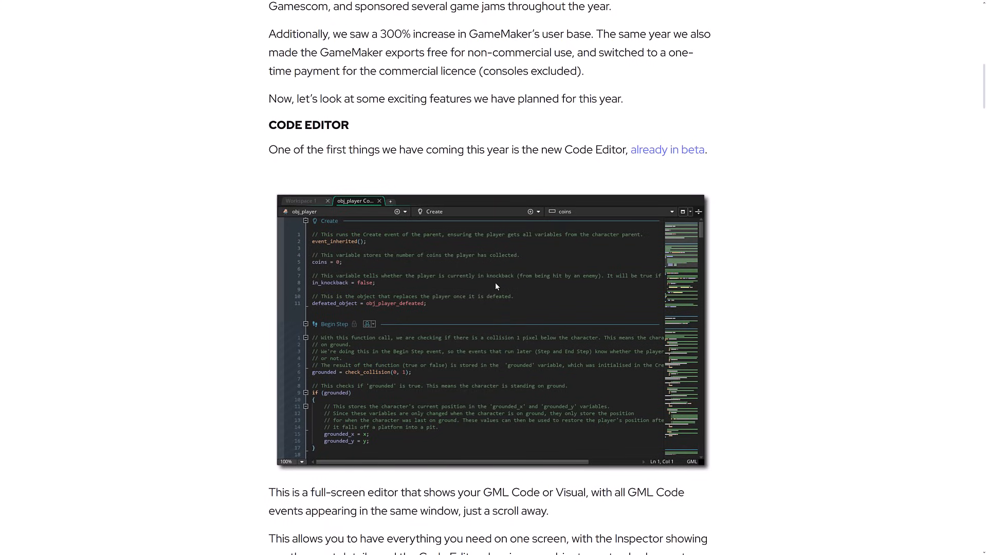
mouse_move(509, 291)
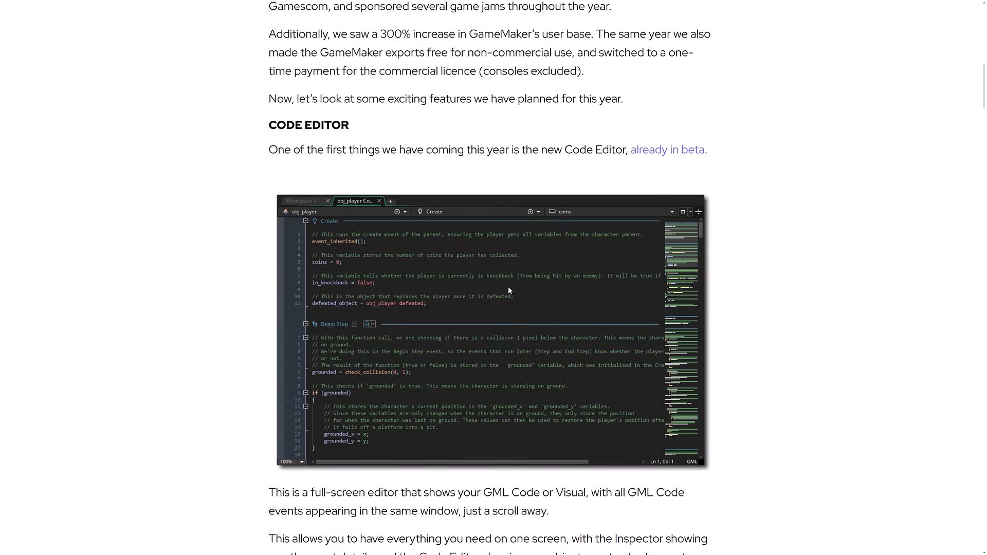
scroll(down, 3)
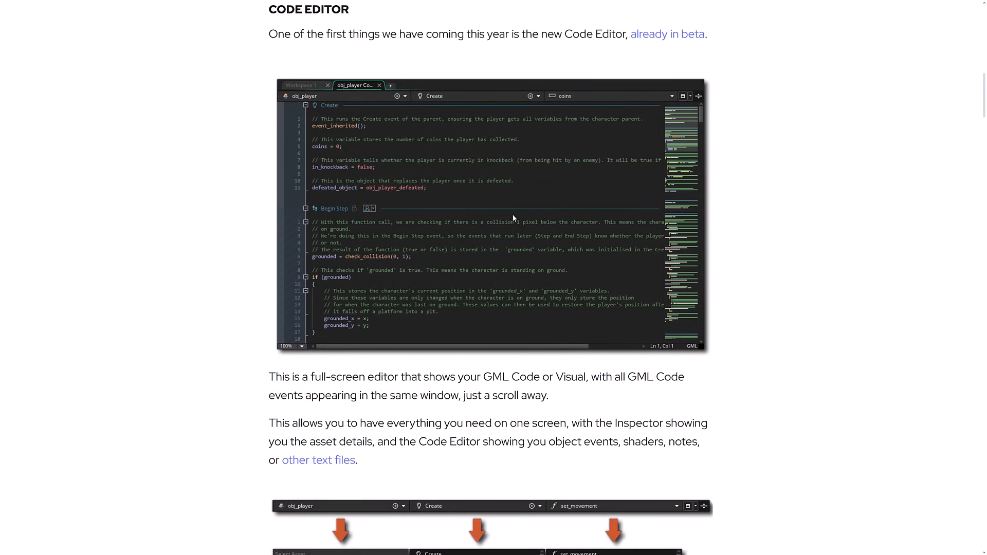
scroll(down, 3)
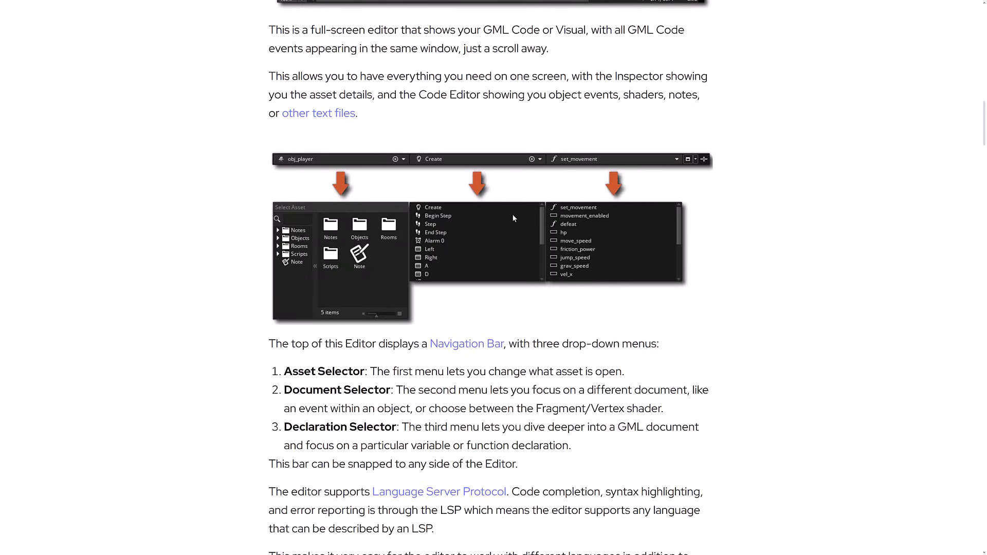
mouse_move(642, 269)
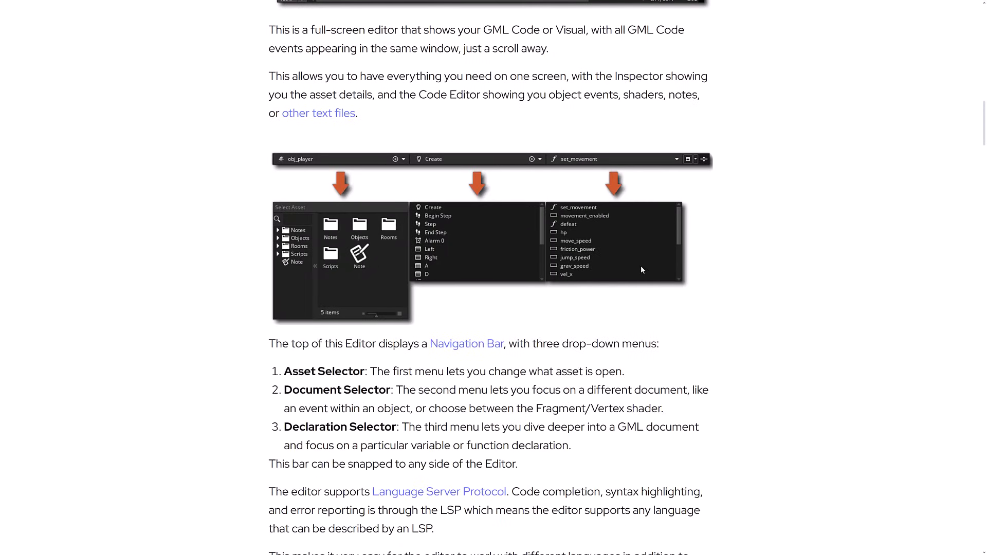
scroll(down, 3)
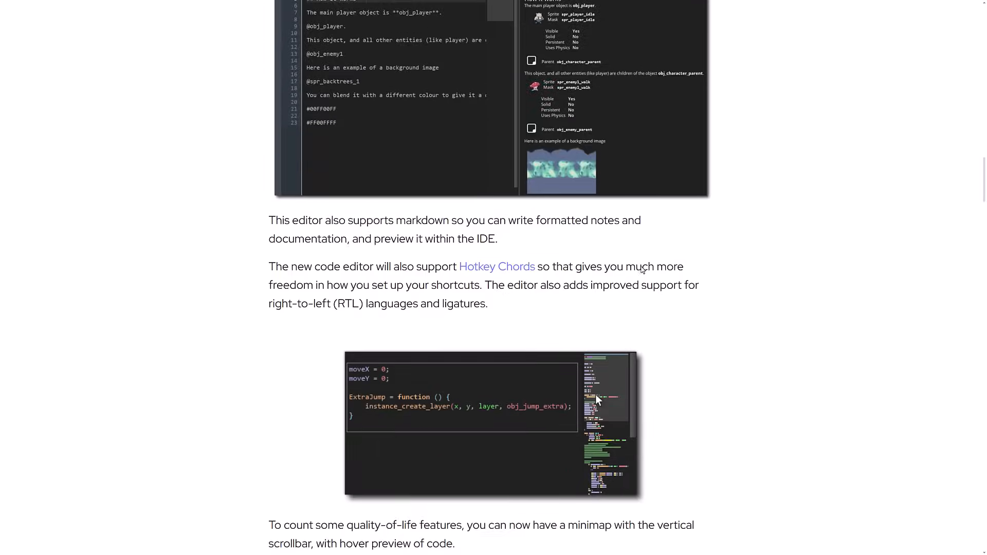
scroll(down, 3)
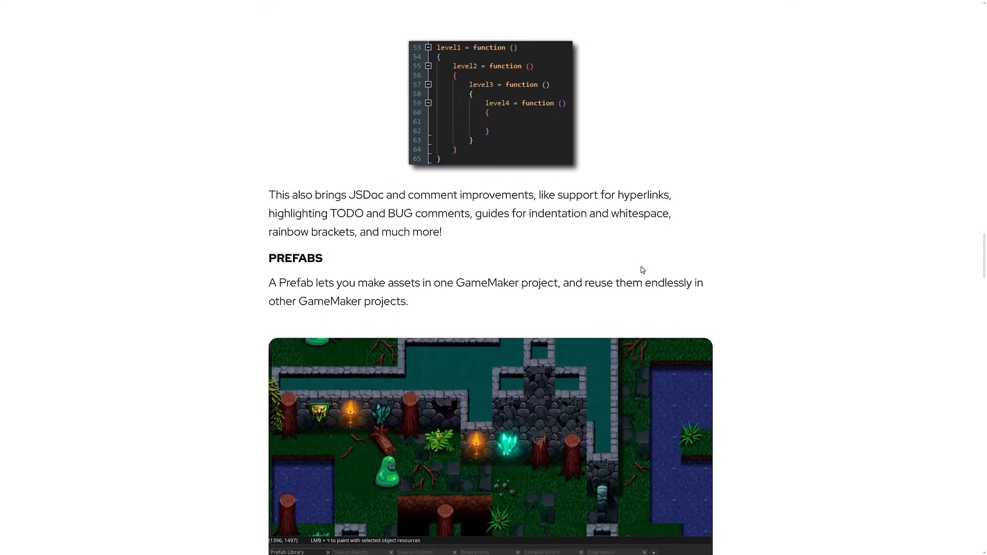
Step: Scroll through Prefabs exporting, importing and version syncing to the weapon Prefab Library screenshot
scroll(down, 3)
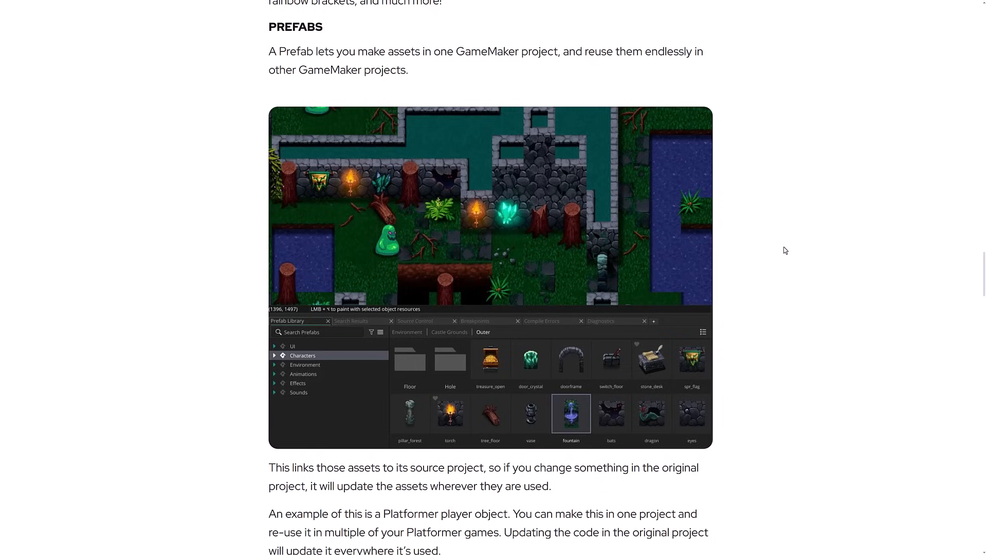
scroll(down, 3)
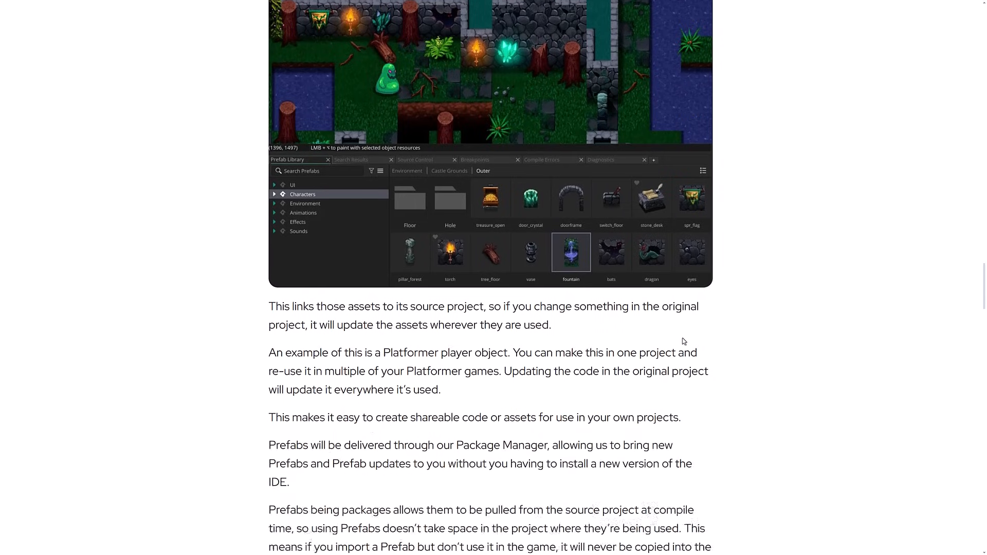
scroll(down, 3)
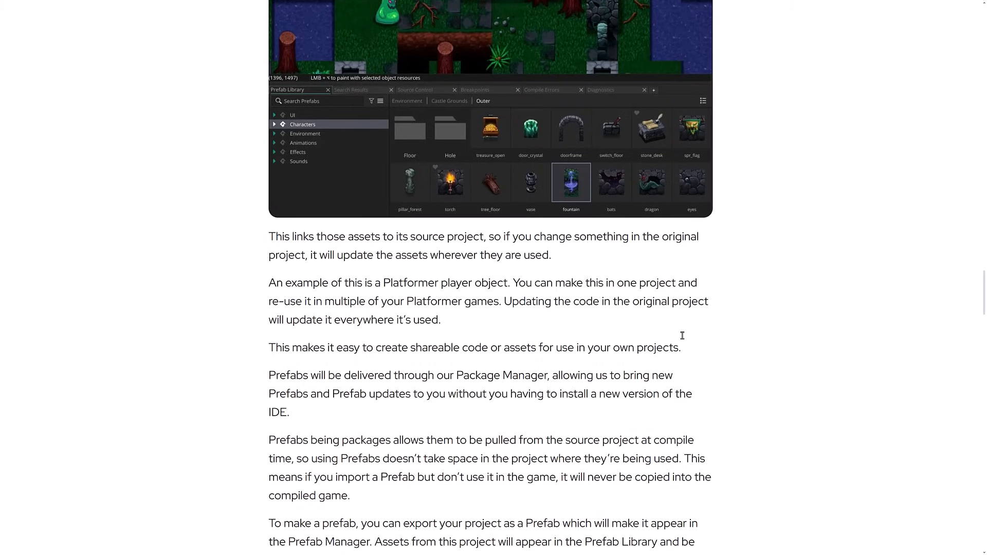
mouse_move(480, 407)
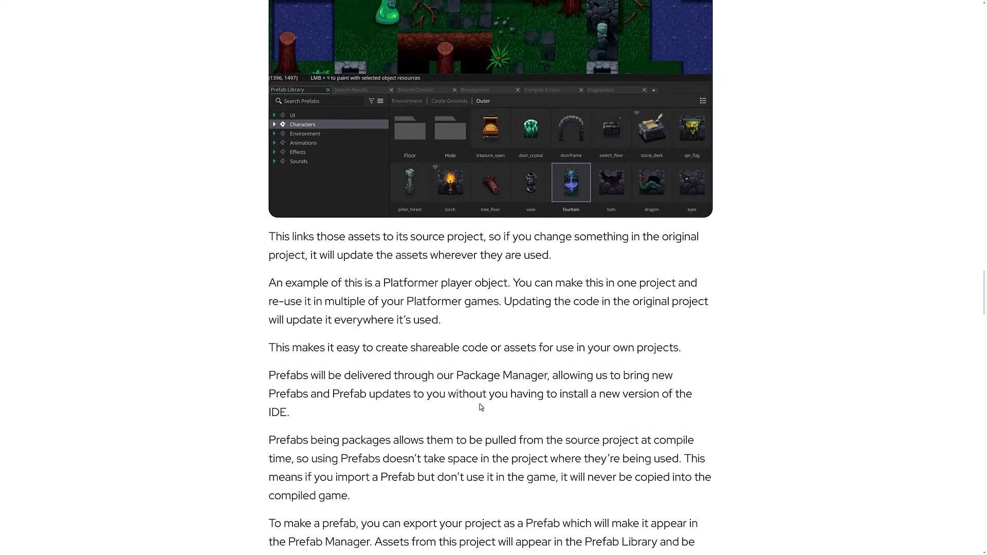
mouse_move(545, 280)
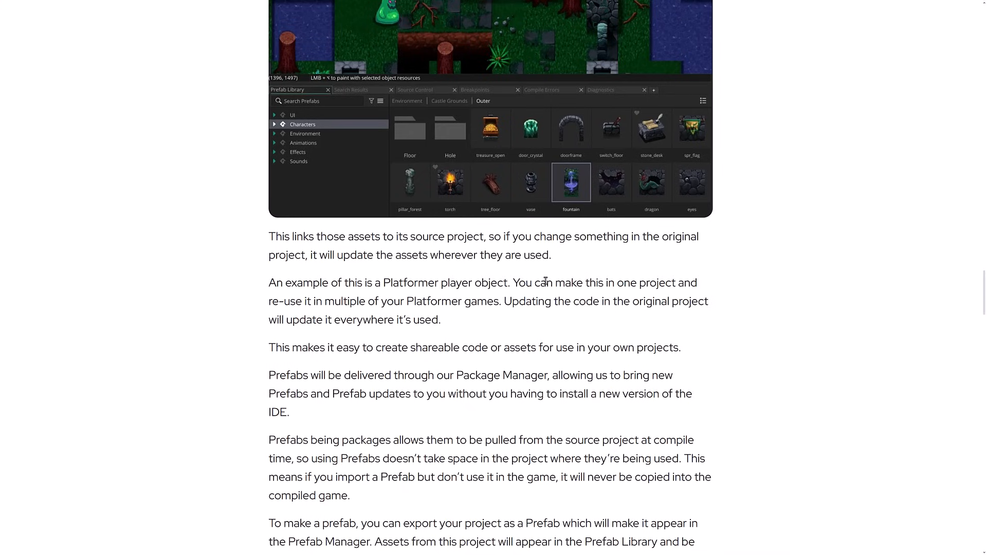
mouse_move(444, 307)
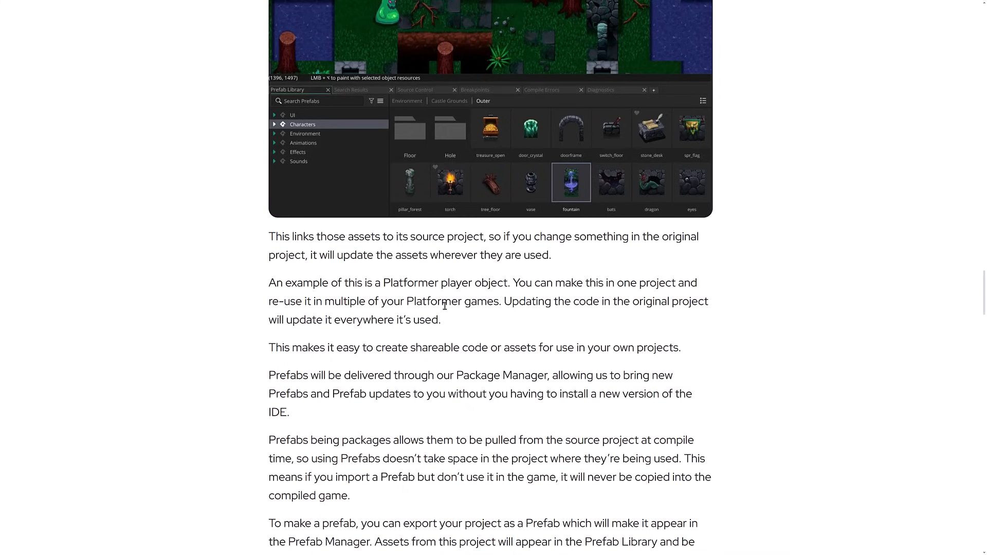
mouse_move(563, 304)
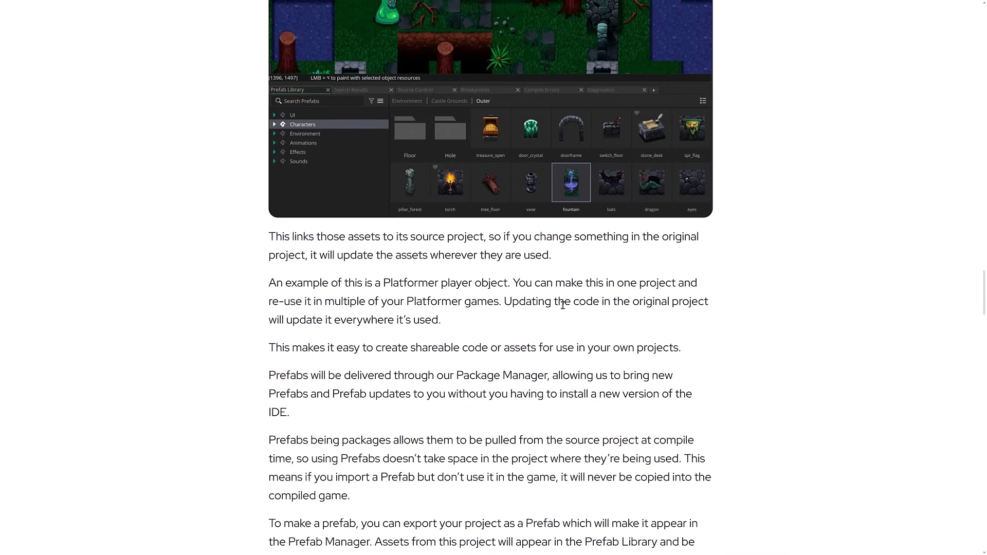
scroll(down, 3)
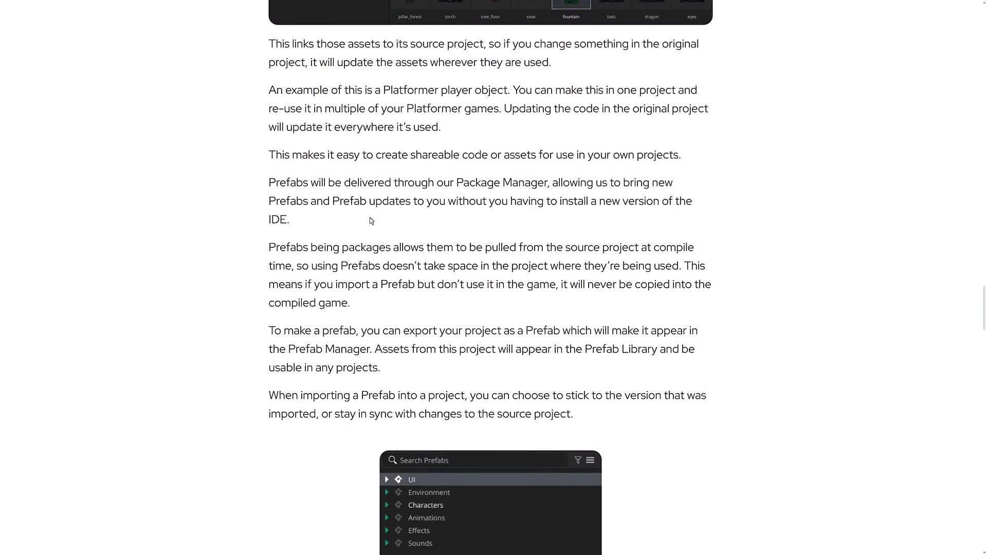
mouse_move(439, 187)
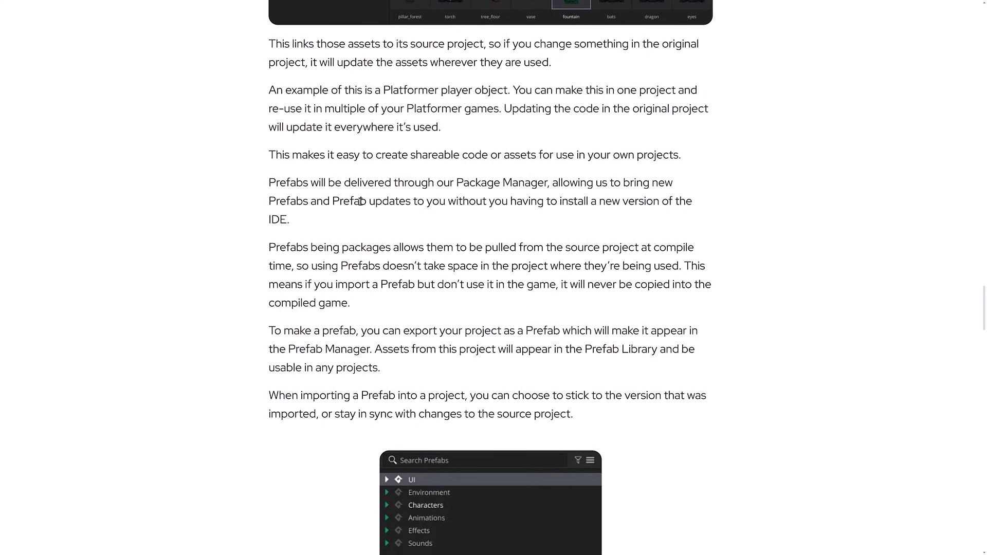
mouse_move(618, 202)
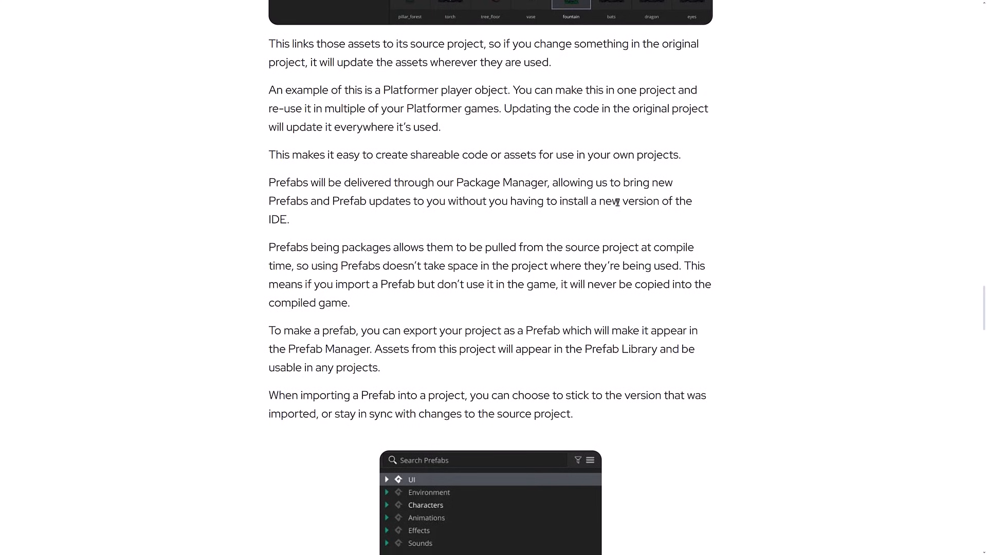
scroll(down, 3)
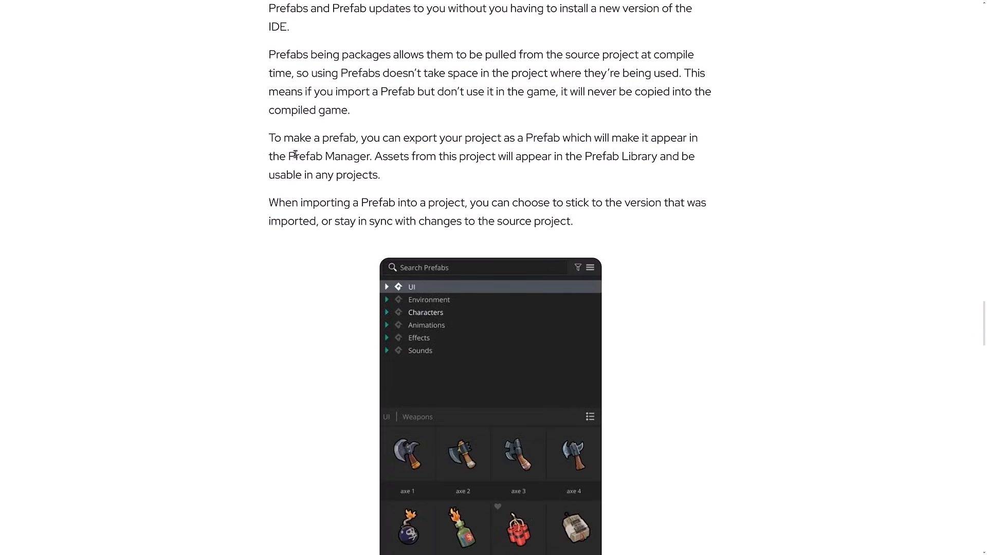
scroll(down, 3)
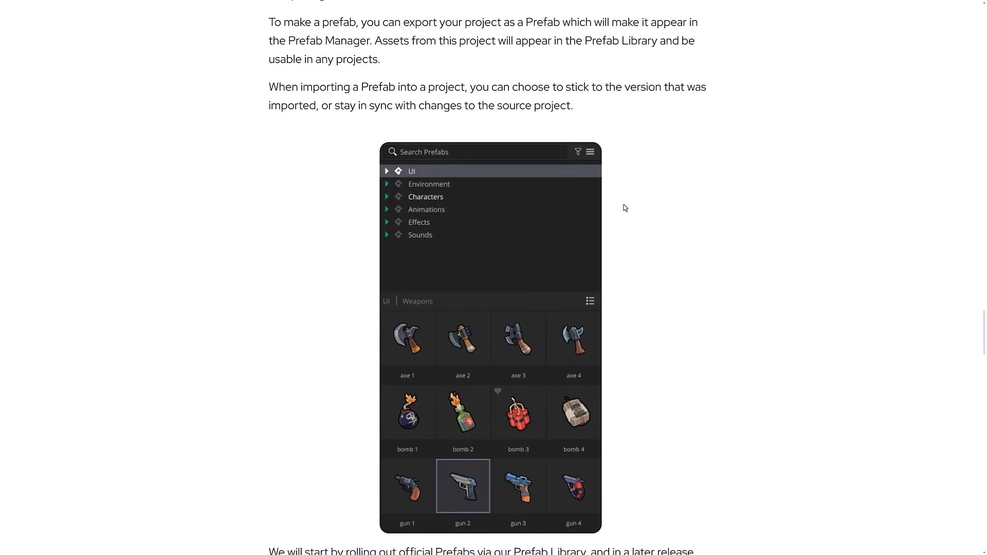
Step: Scroll past the Plugins section to GUI Tools and its Flex Panel UI layers screenshot
scroll(down, 3)
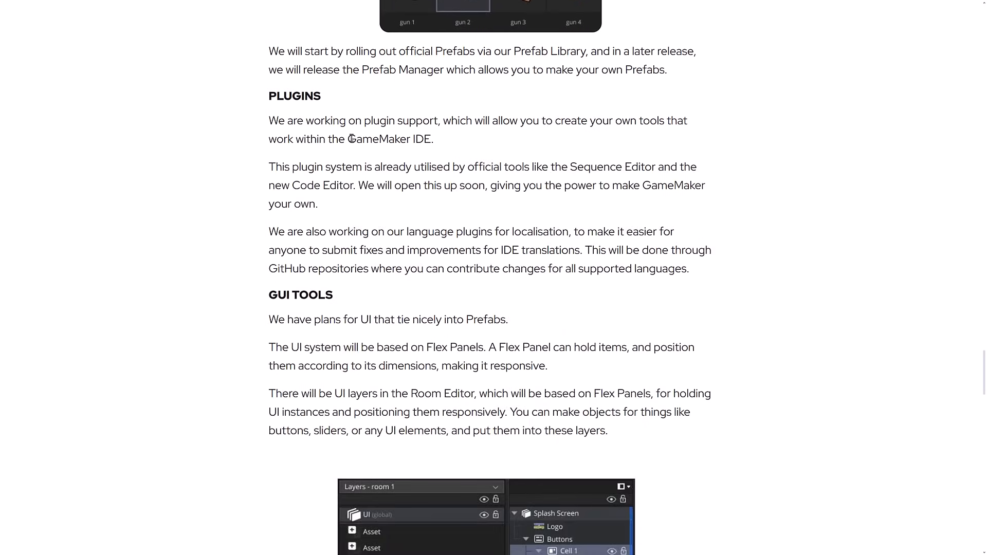
mouse_move(453, 82)
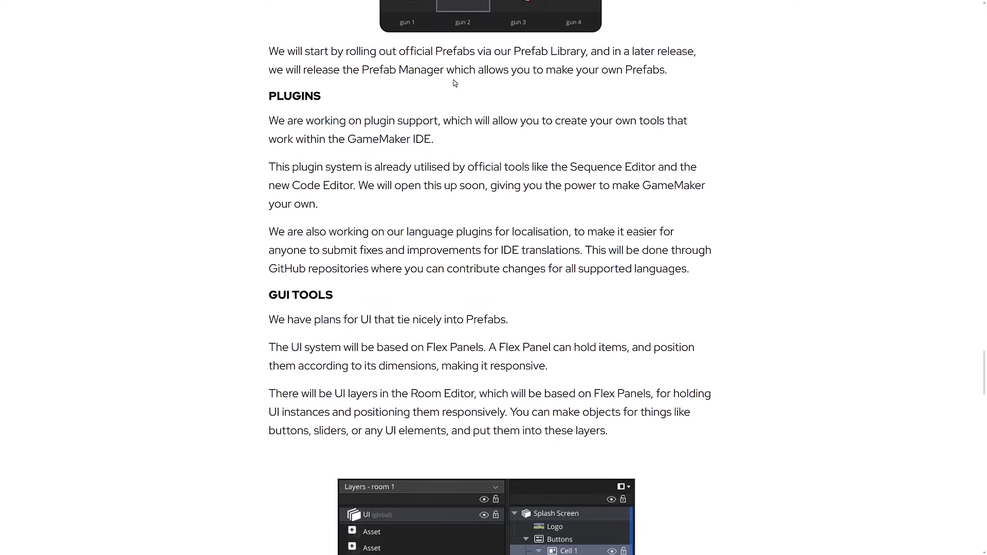
mouse_move(640, 142)
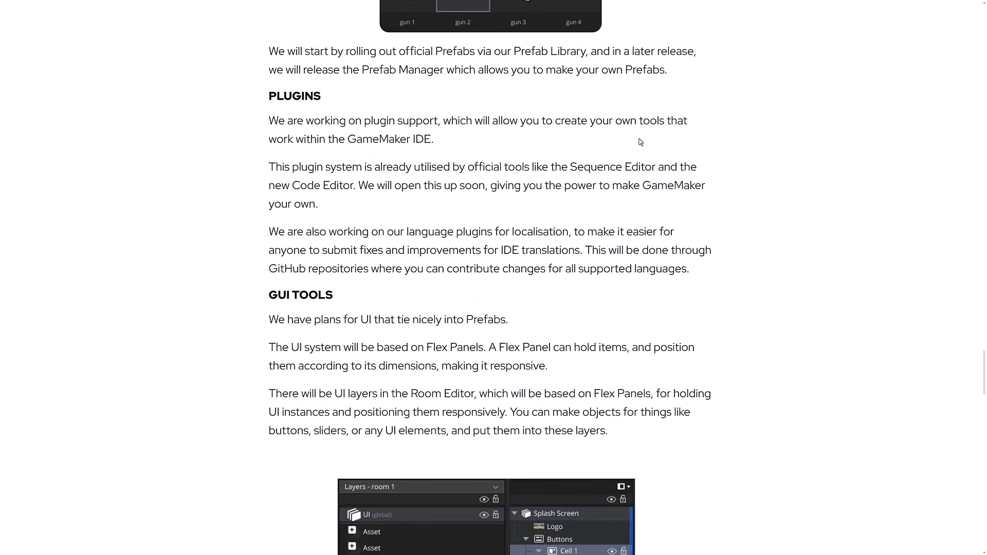
mouse_move(410, 192)
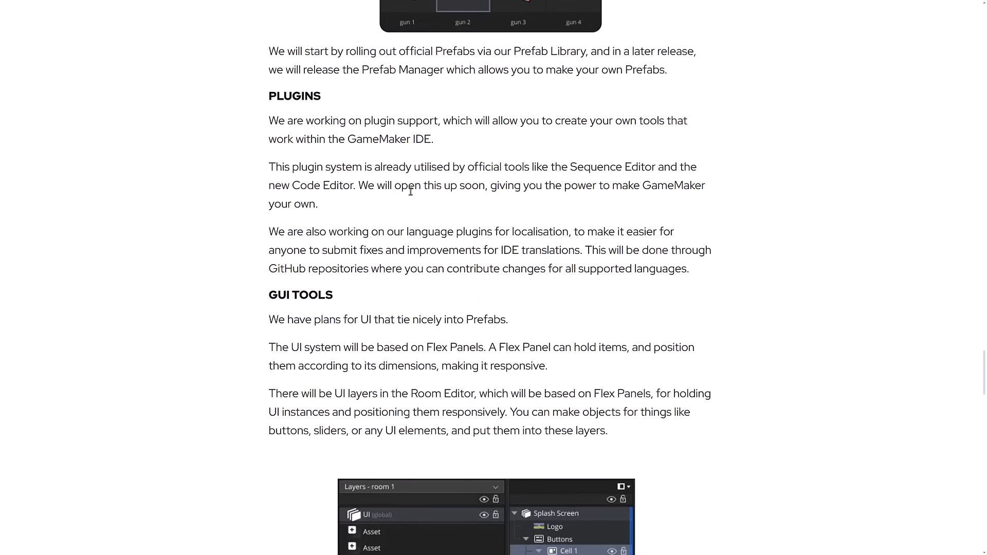
scroll(down, 3)
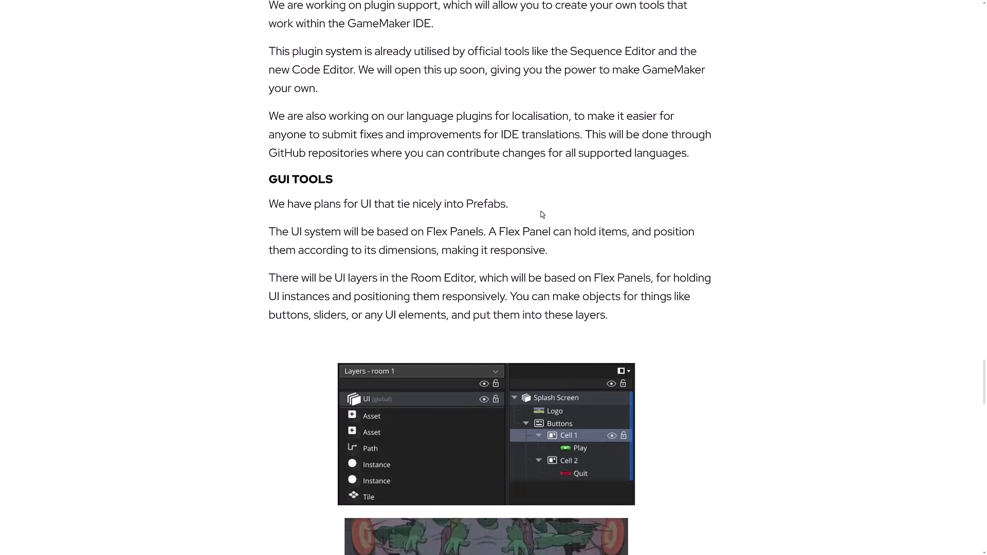
Step: Scroll past the GUI Tools Play/Quit screenshot and GMRT to More Things Coming and Community Support
scroll(down, 3)
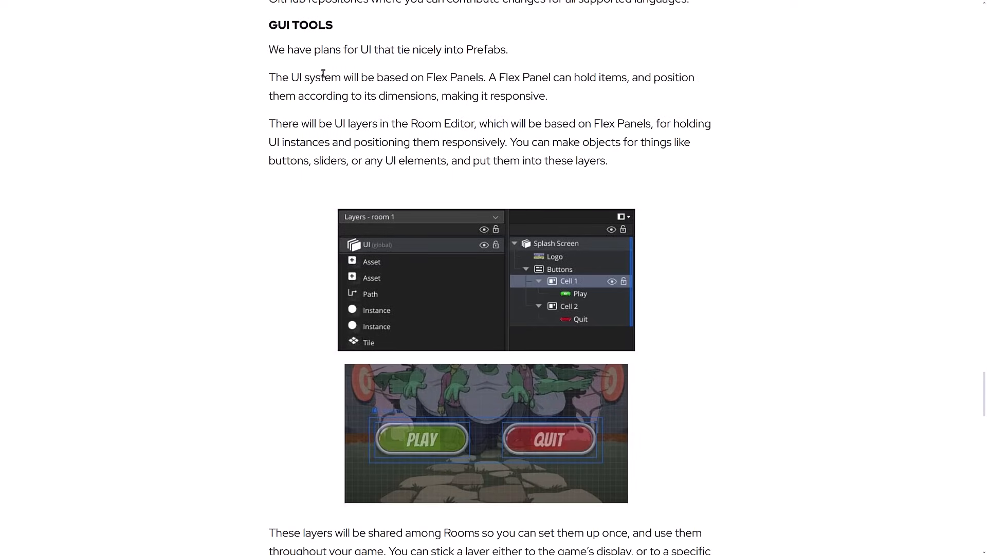
mouse_move(321, 77)
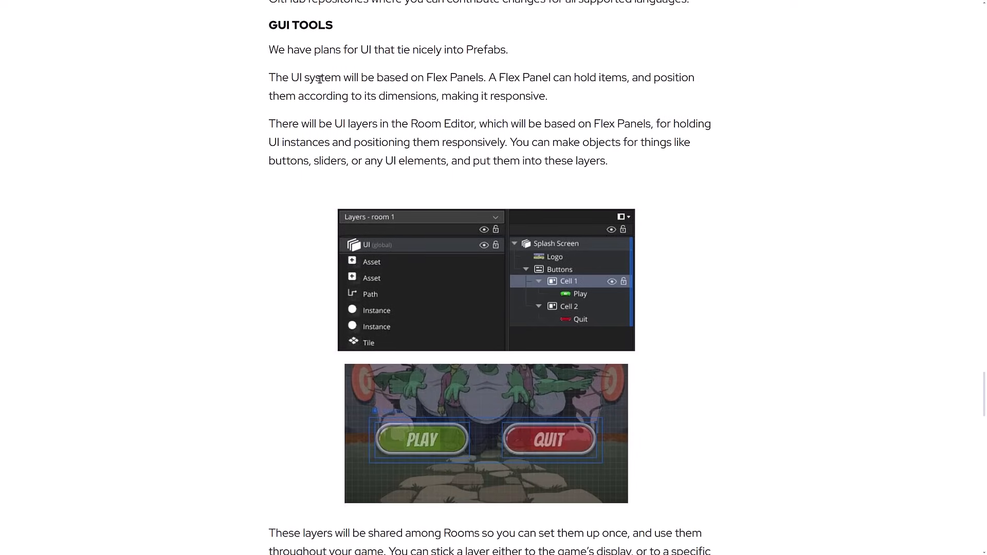
mouse_move(536, 92)
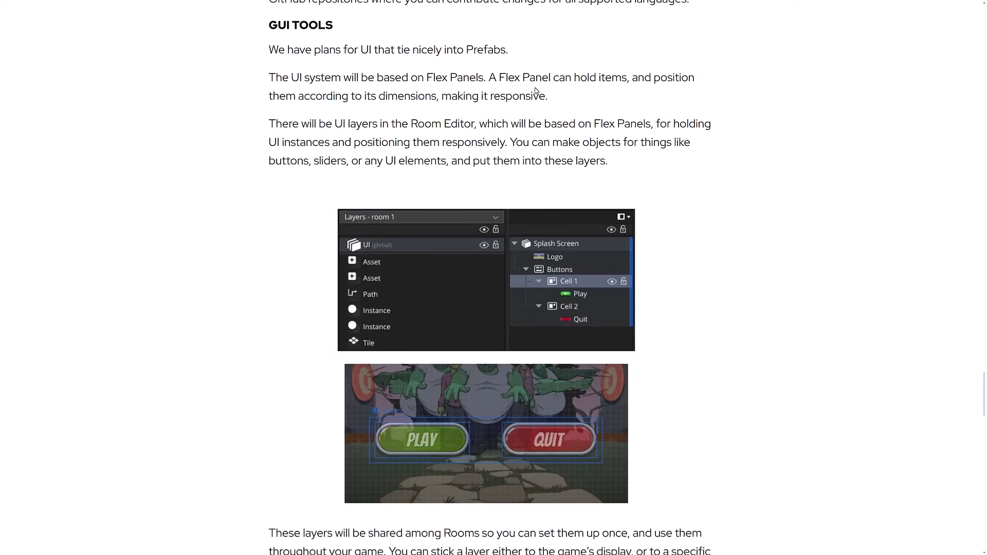
mouse_move(384, 101)
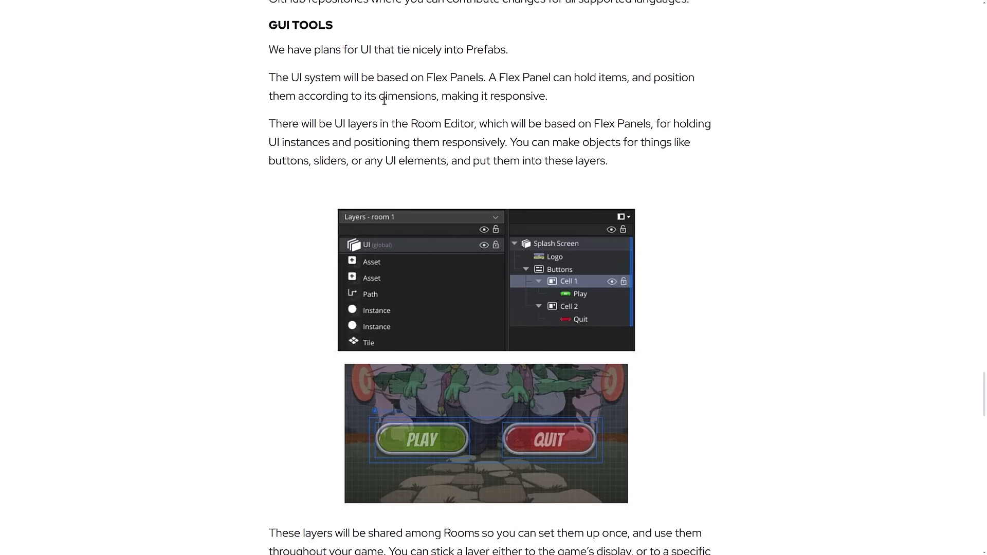
scroll(down, 3)
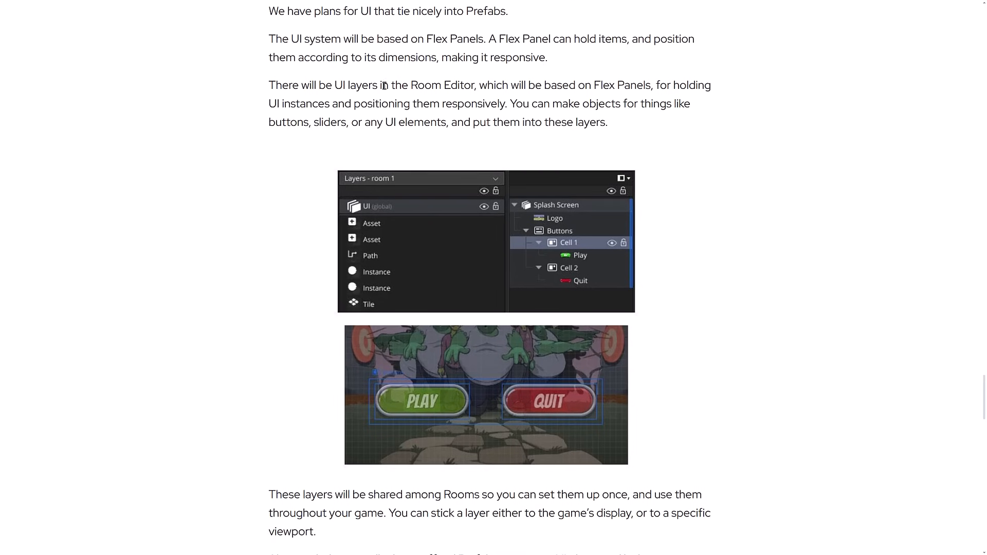
mouse_move(566, 97)
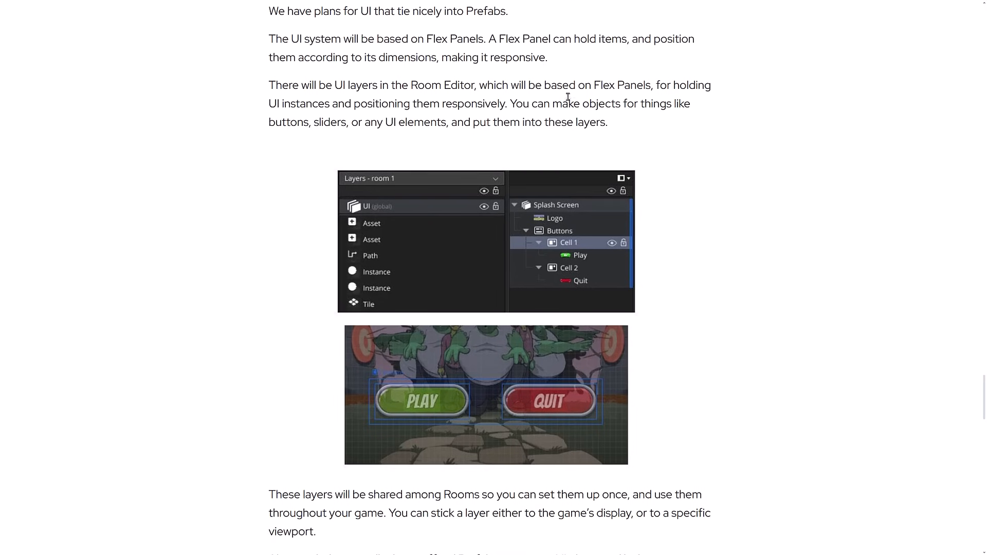
mouse_move(298, 102)
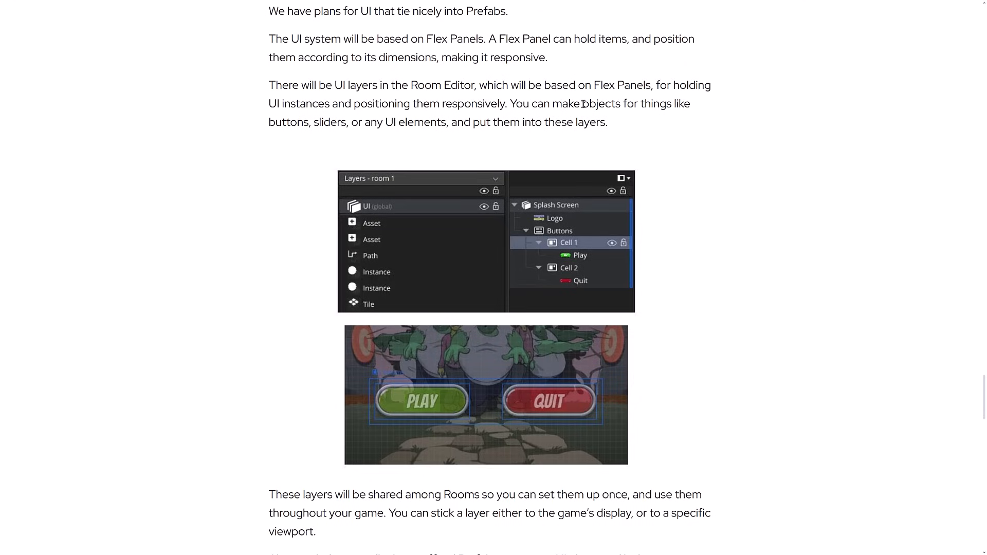
mouse_move(389, 123)
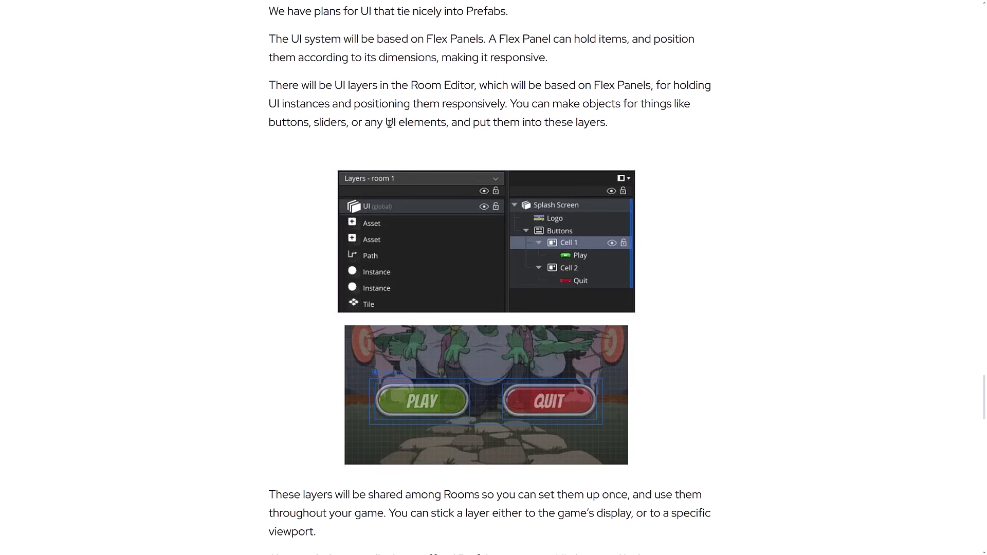
scroll(down, 3)
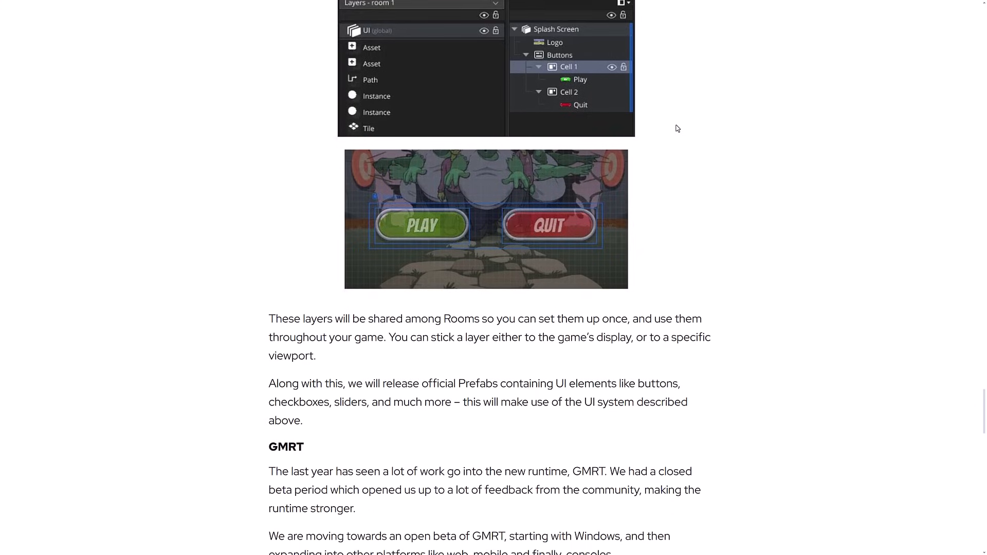
scroll(down, 3)
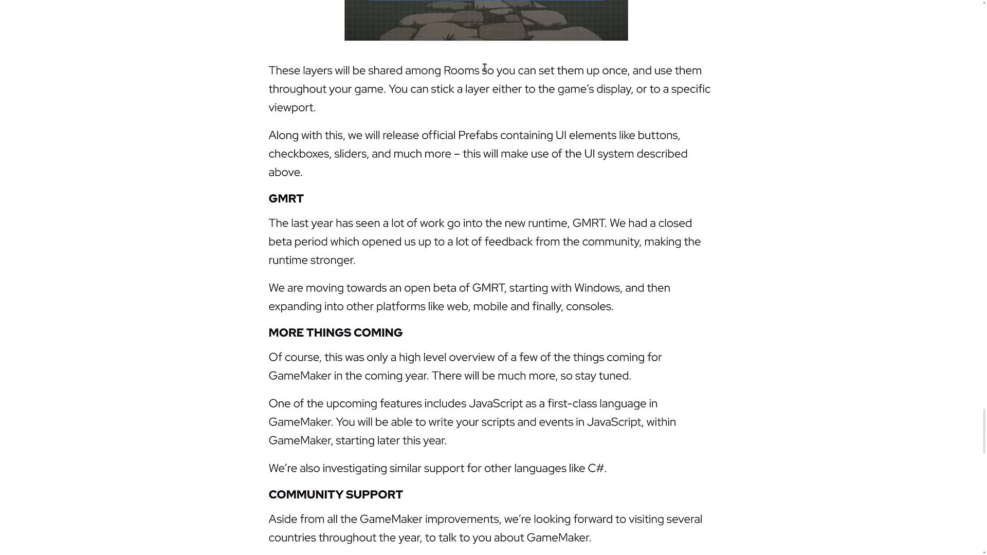
Step: Scroll to the bottom of the article, down to the closing Happy GameMaking line
scroll(up, 3)
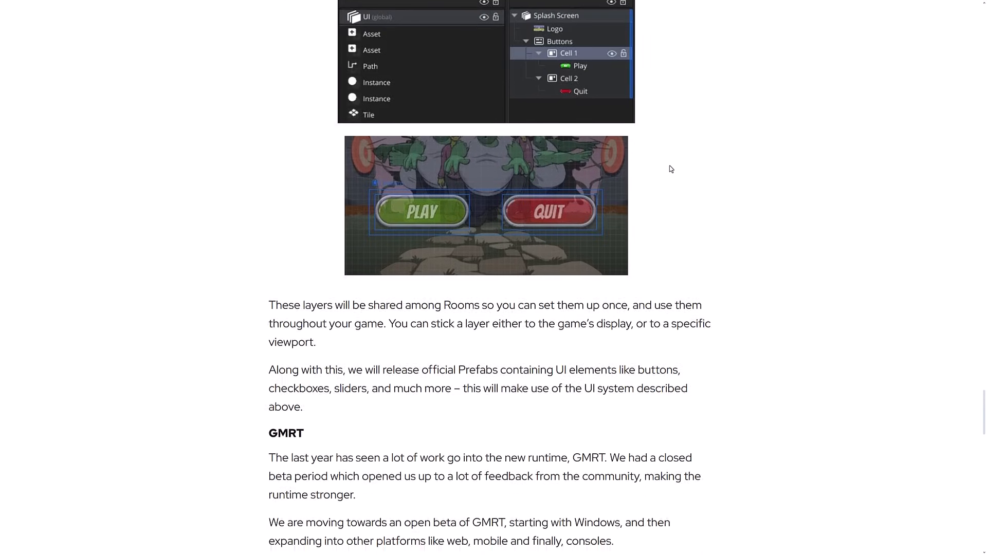
scroll(down, 3)
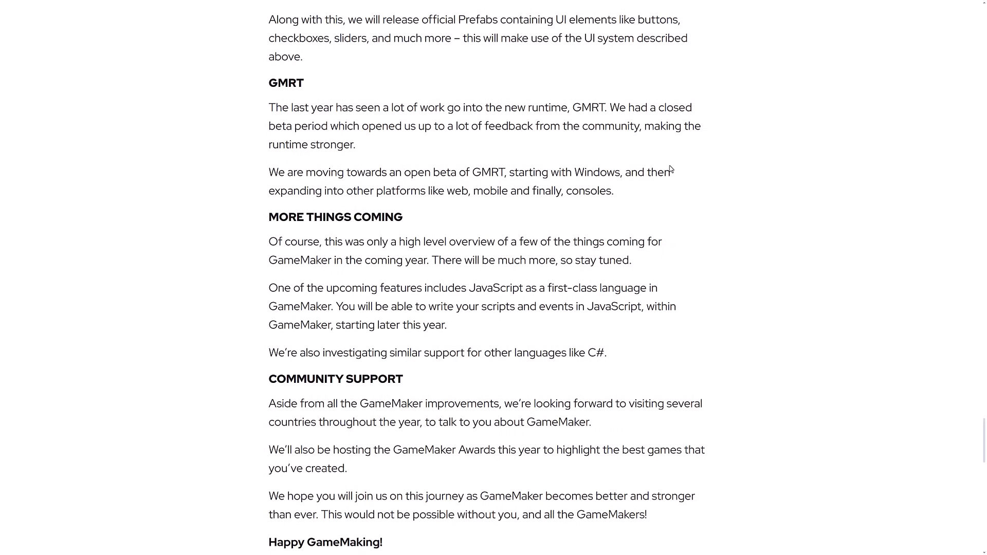
scroll(down, 3)
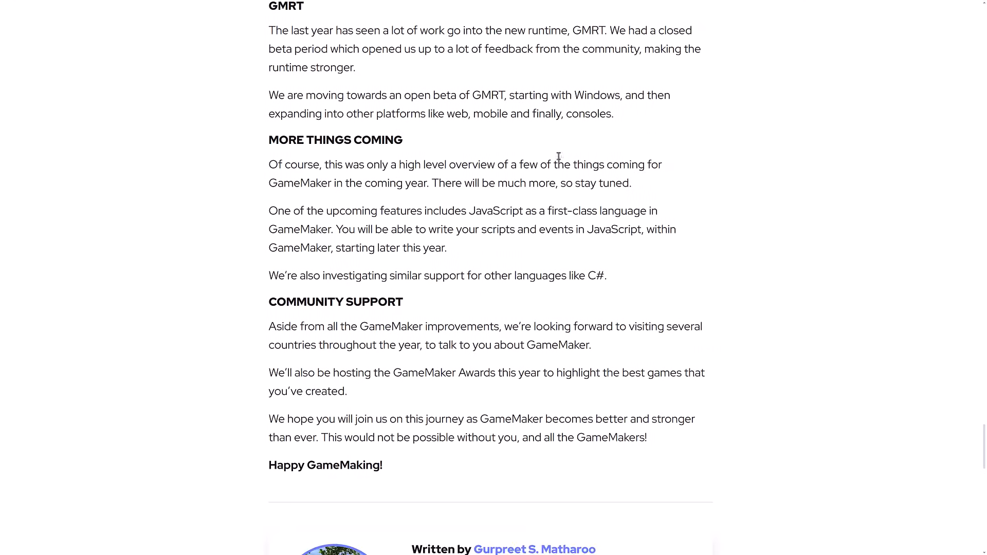
mouse_move(313, 164)
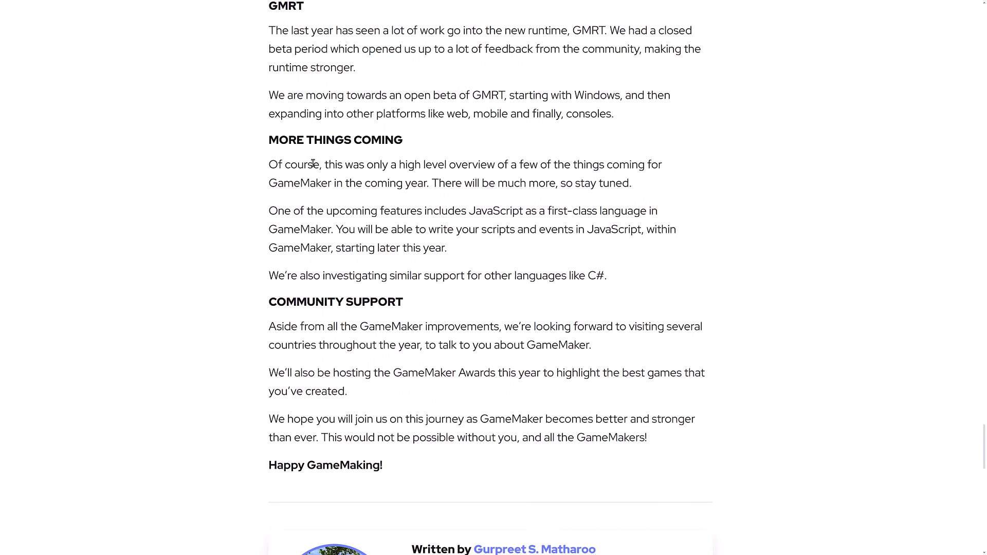
mouse_move(450, 270)
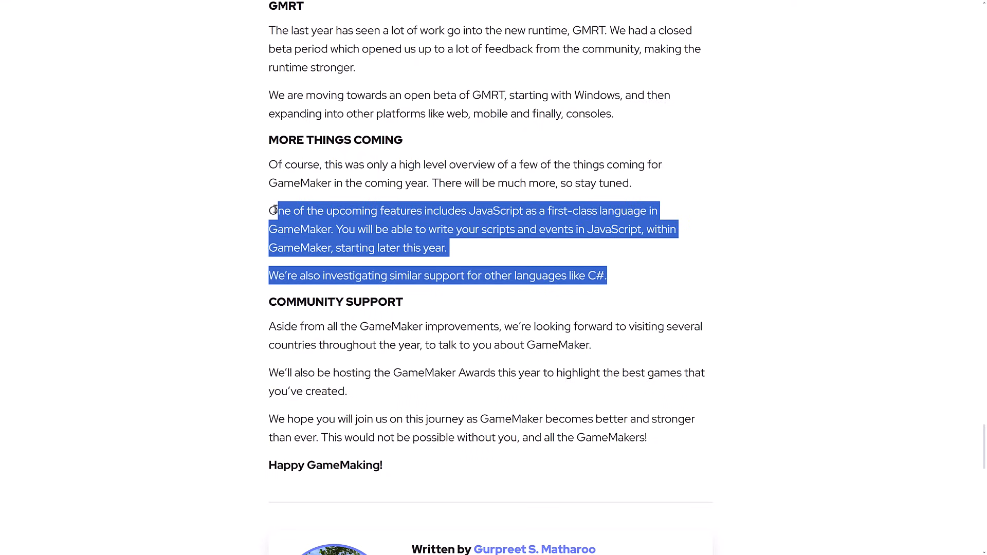
Step: Read the JavaScript first-class scripting and C# paragraphs, clearing each highlight afterwards
click(708, 200)
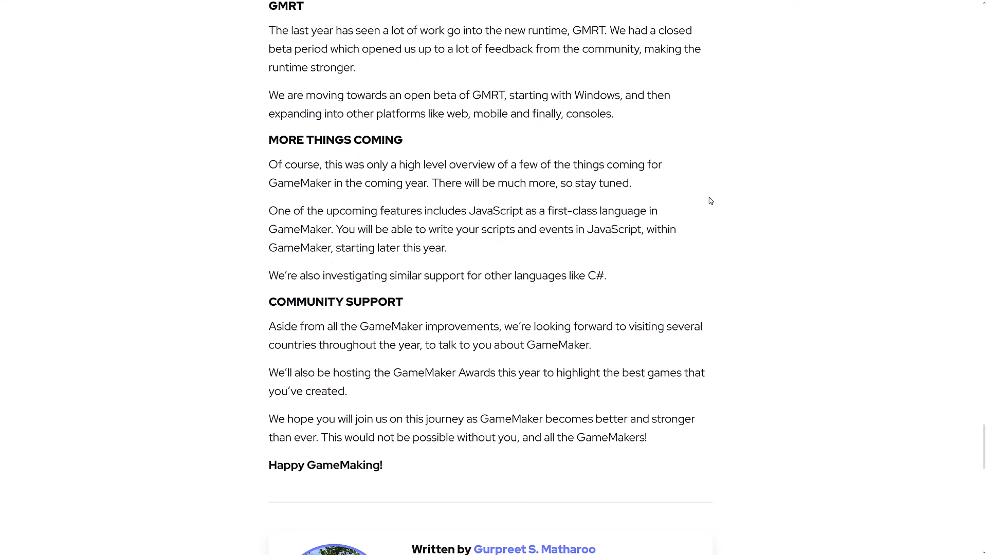
mouse_move(458, 246)
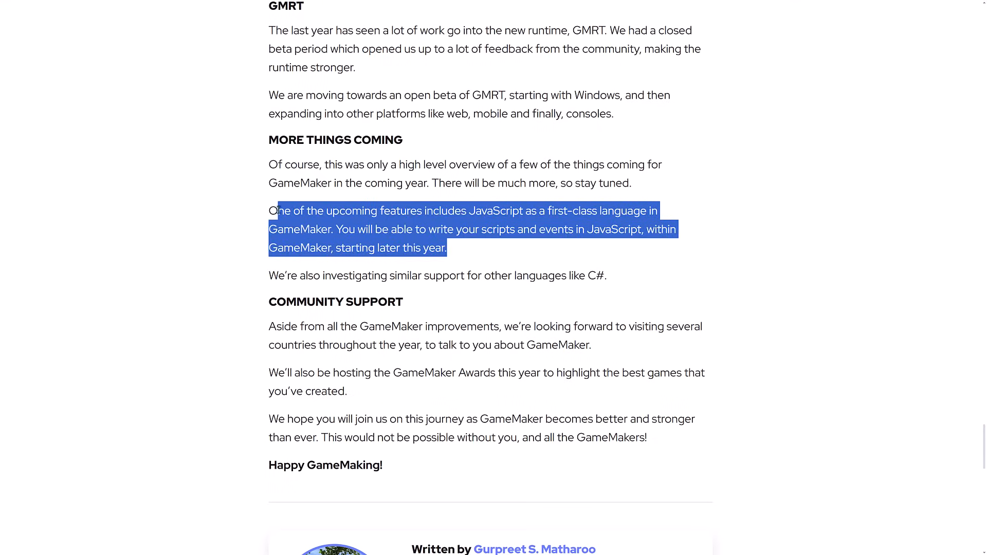
click(433, 211)
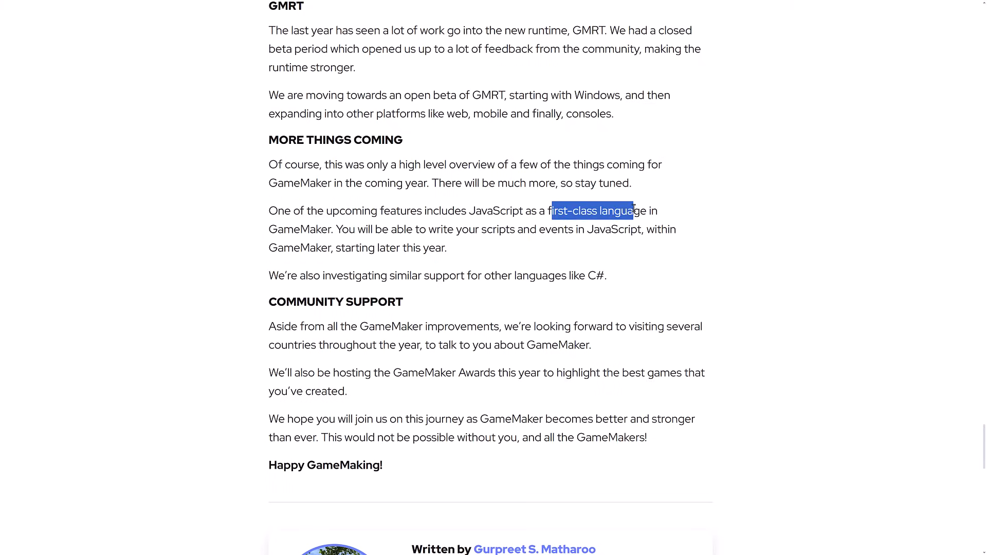
click(595, 211)
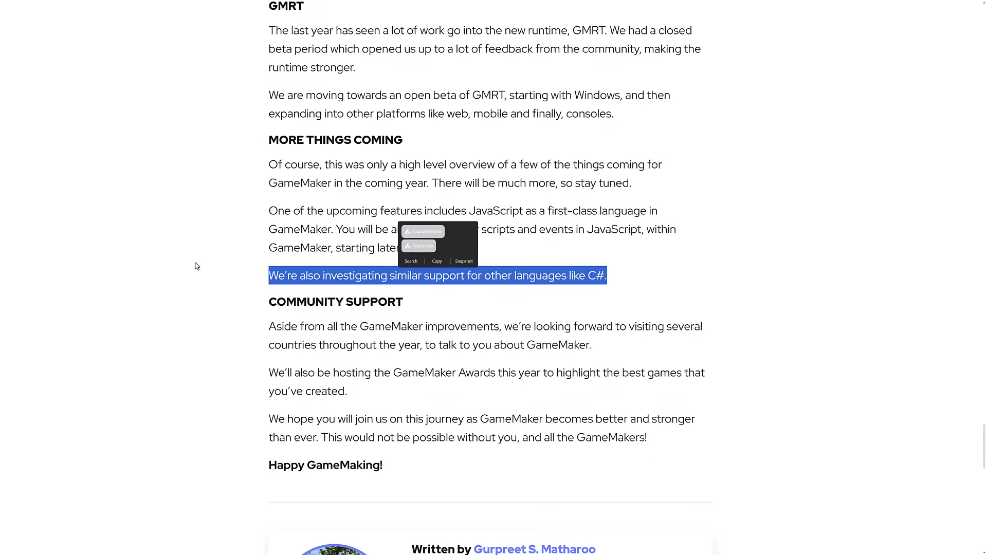
click(660, 279)
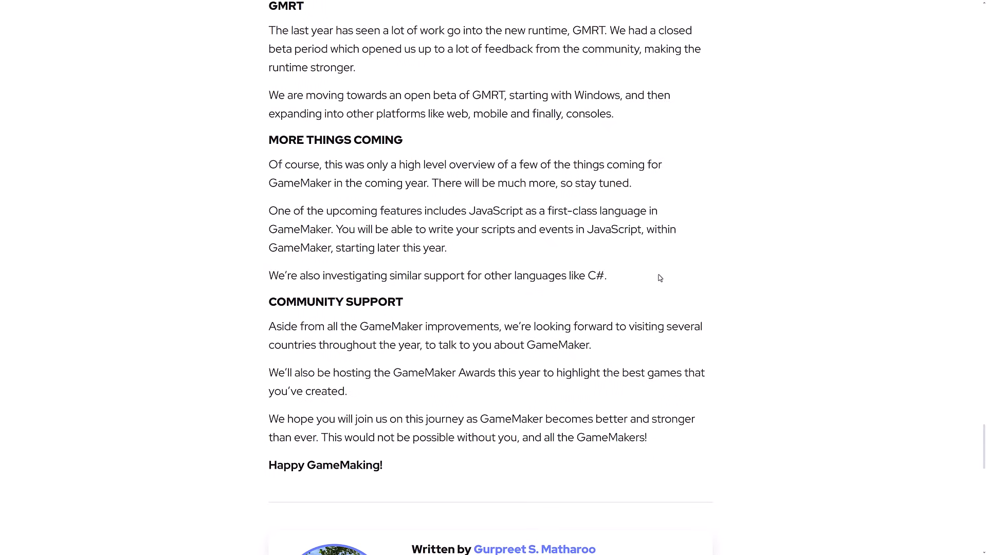
mouse_move(545, 278)
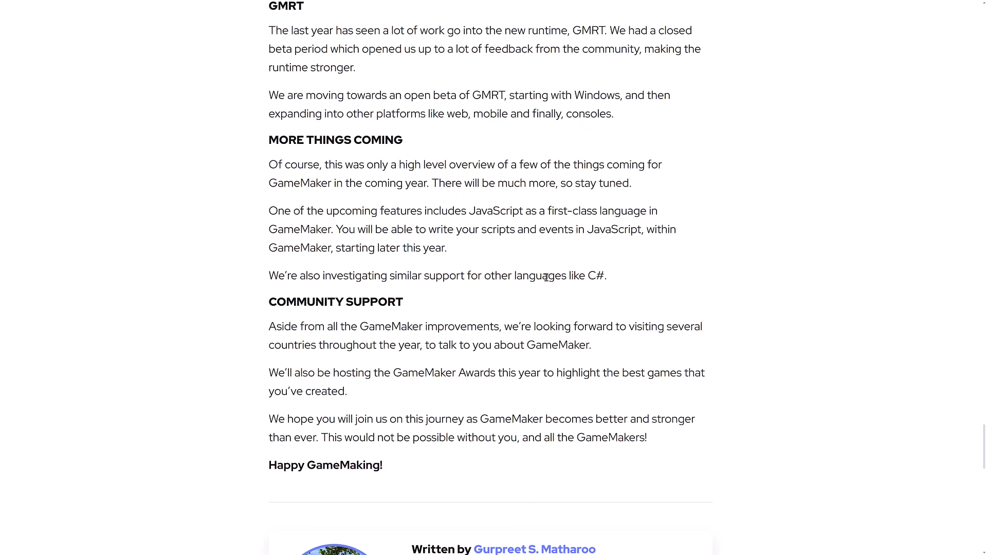
Step: Scroll back to the Language Server Protocol part, then down through markdown preview, Hotkey Chords and right-to-left support
scroll(up, 3)
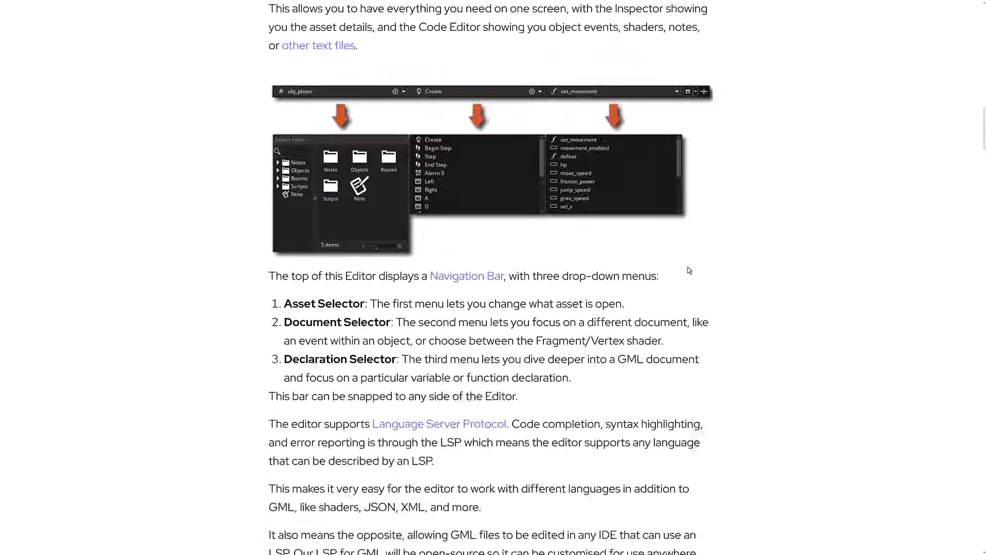
scroll(up, 3)
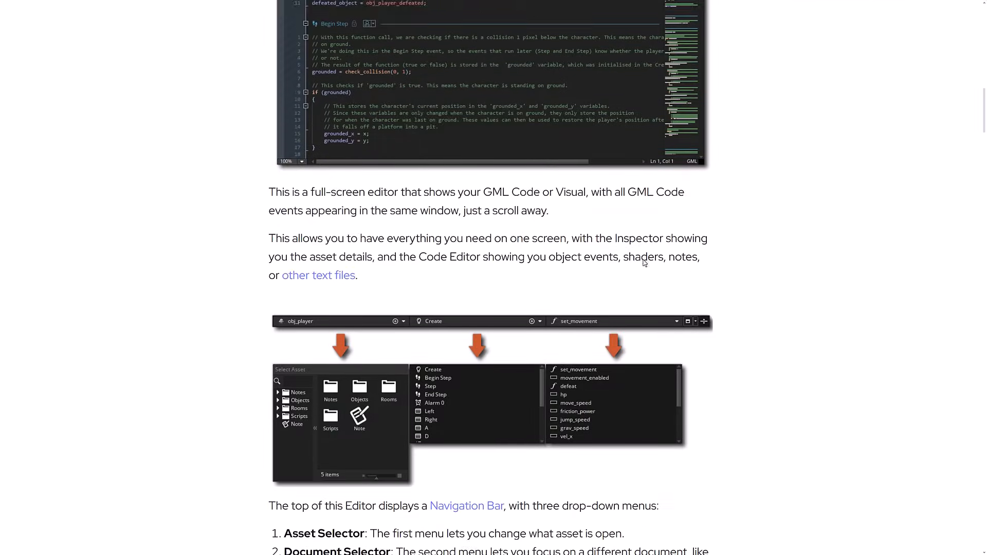
scroll(up, 3)
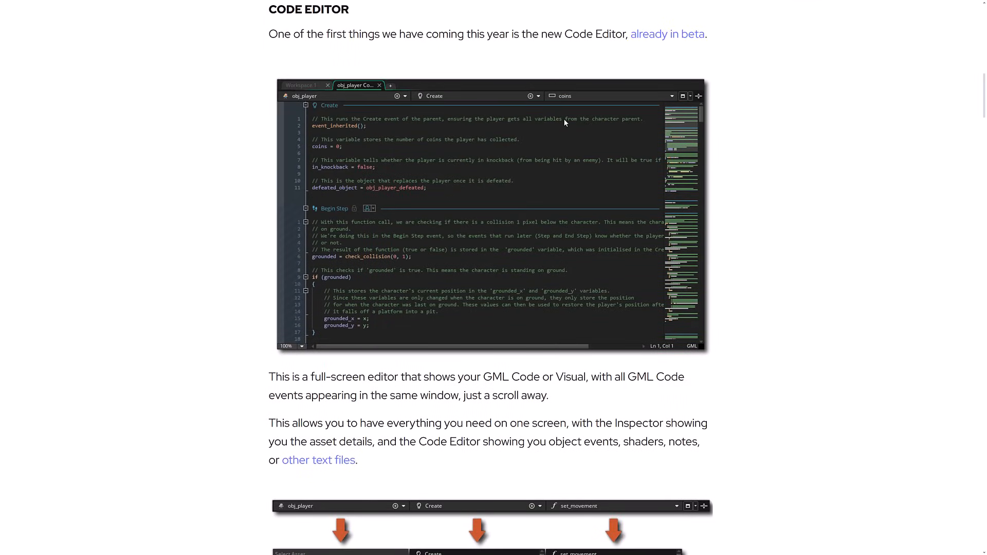
scroll(down, 3)
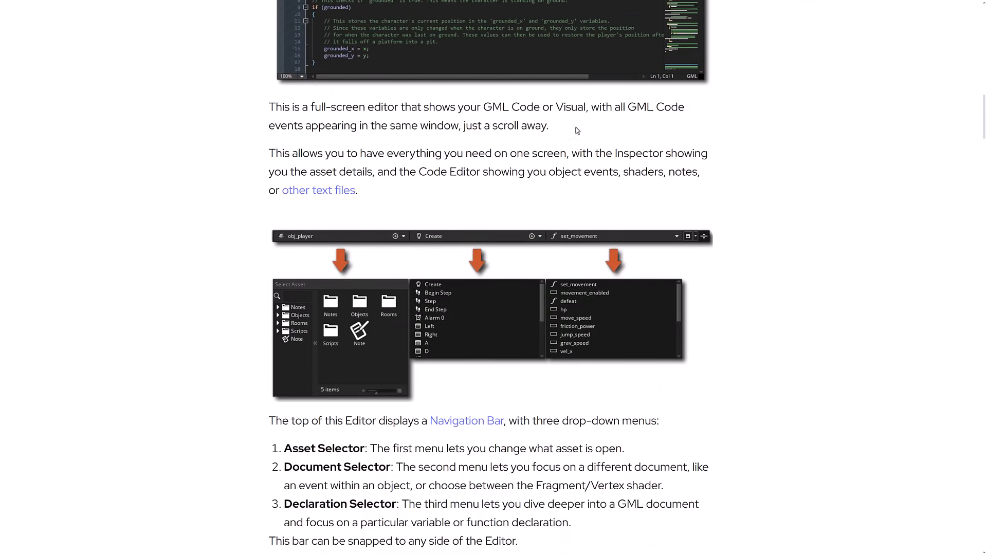
scroll(down, 3)
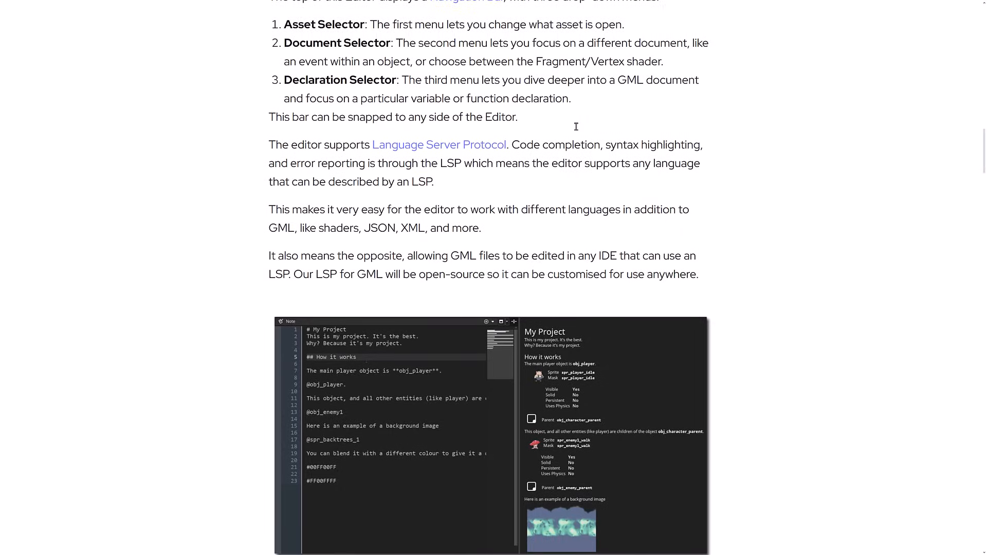
scroll(down, 3)
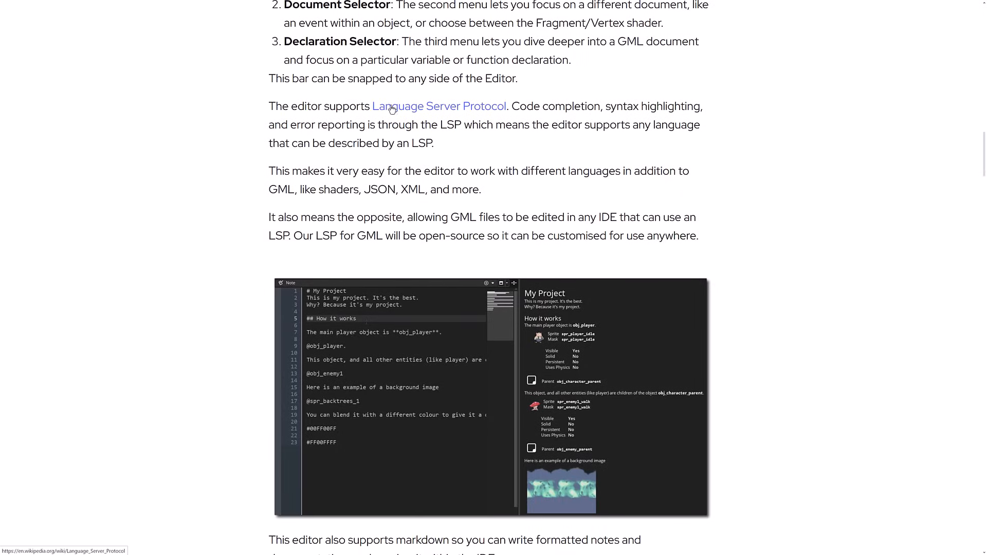
mouse_move(623, 107)
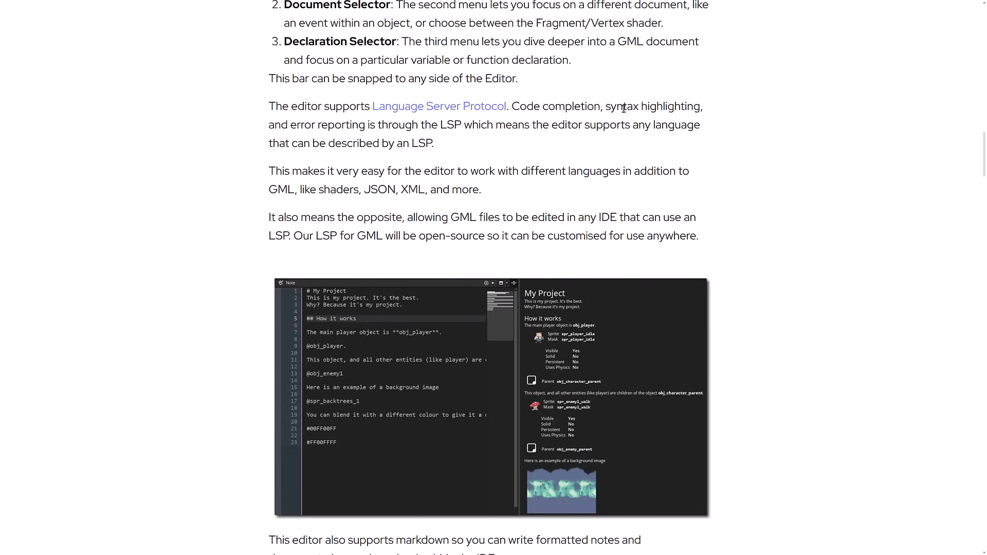
mouse_move(526, 125)
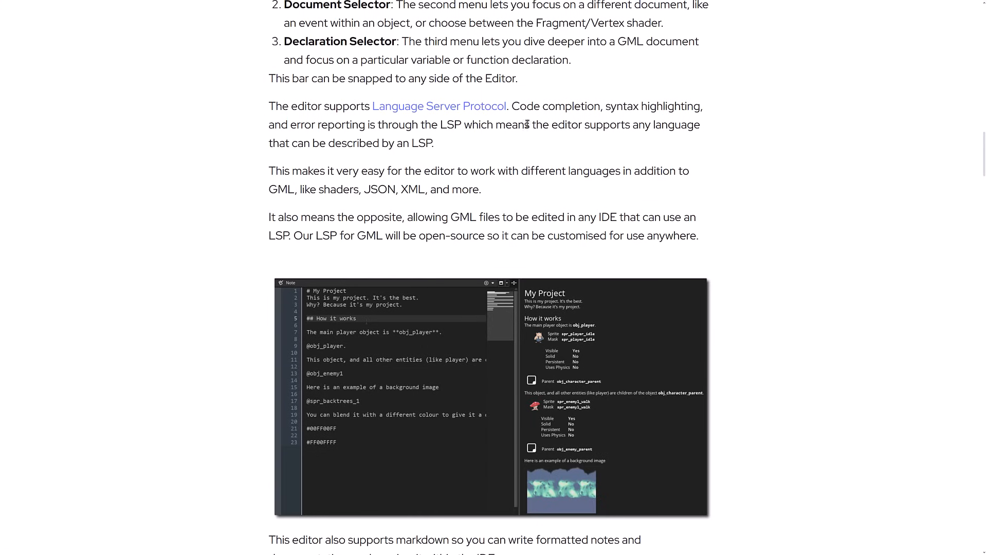
mouse_move(439, 150)
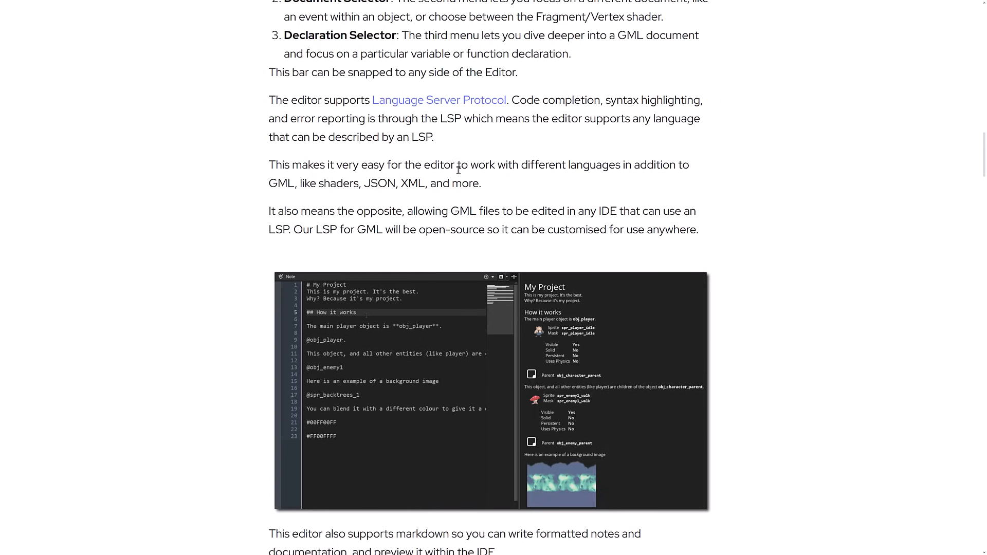
scroll(down, 3)
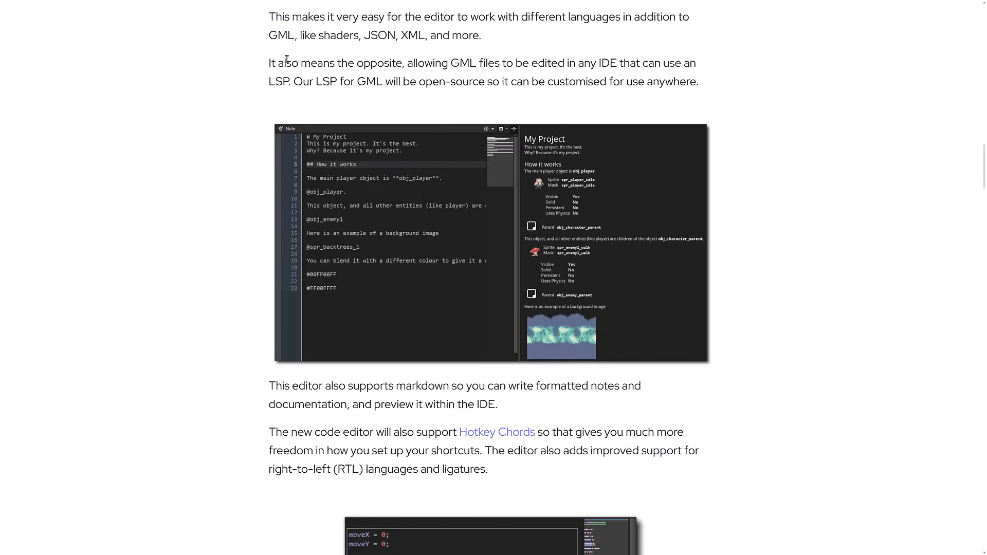
mouse_move(432, 33)
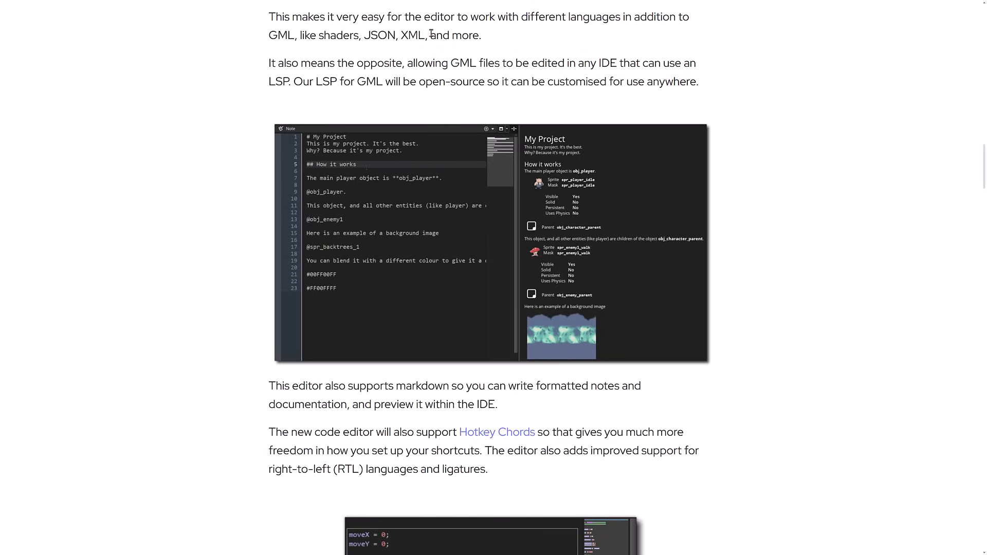
mouse_move(764, 178)
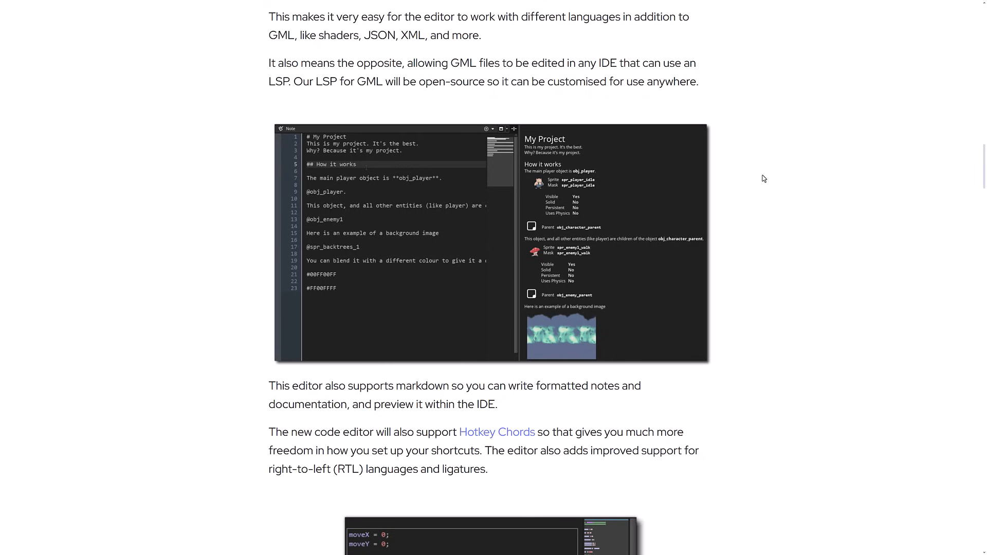
scroll(down, 3)
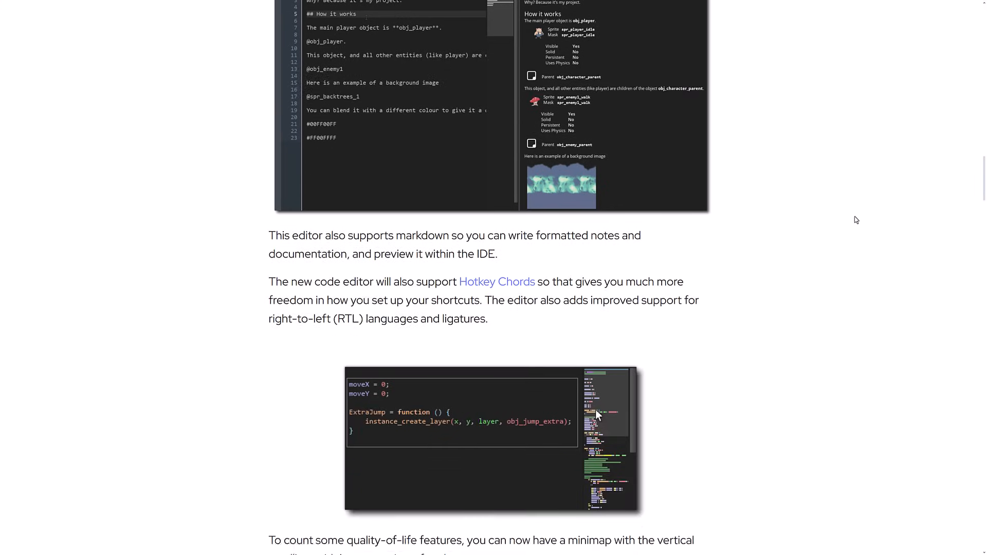
Step: Scroll the blog through Prefabs, Plugins and GUI Tools down to GMRT and More Things Coming
scroll(down, 3)
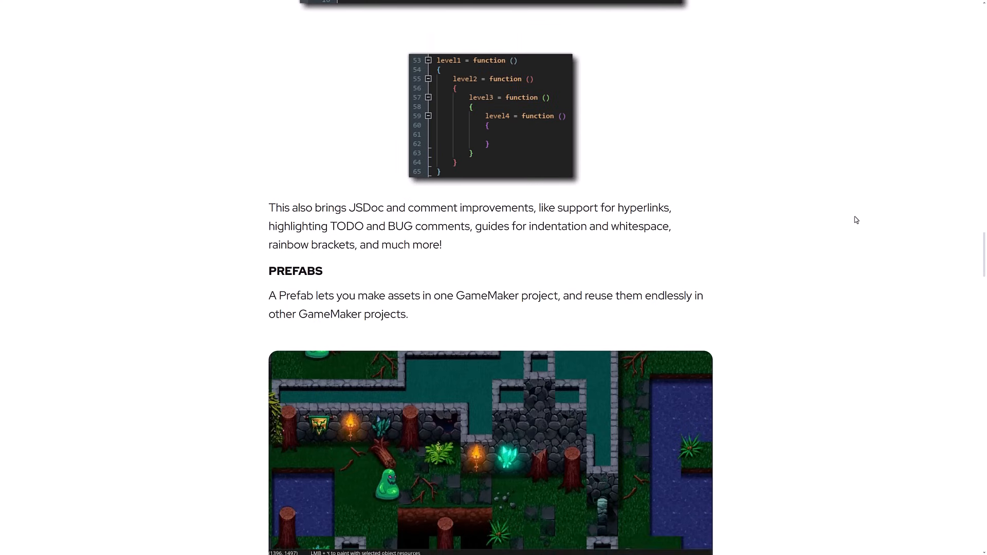
scroll(down, 3)
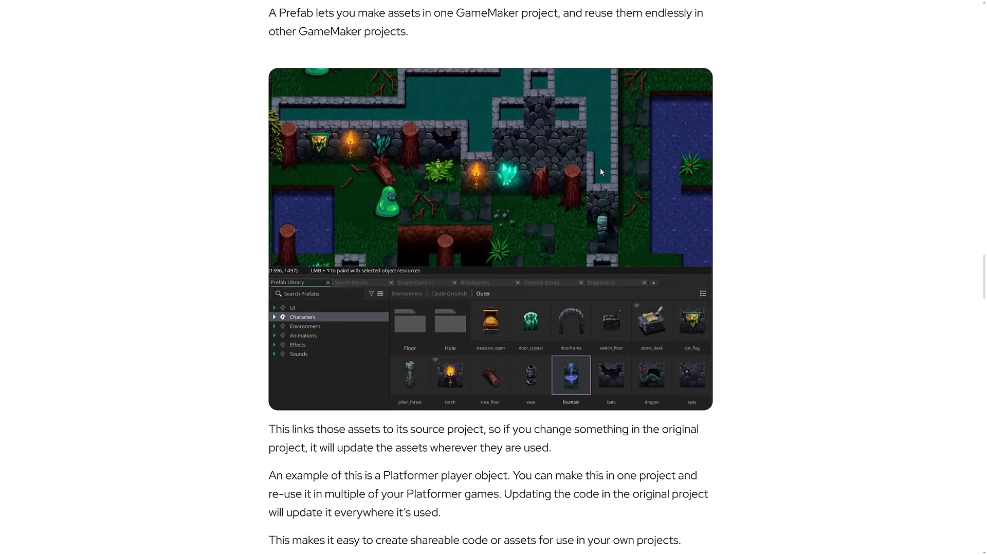
mouse_move(668, 205)
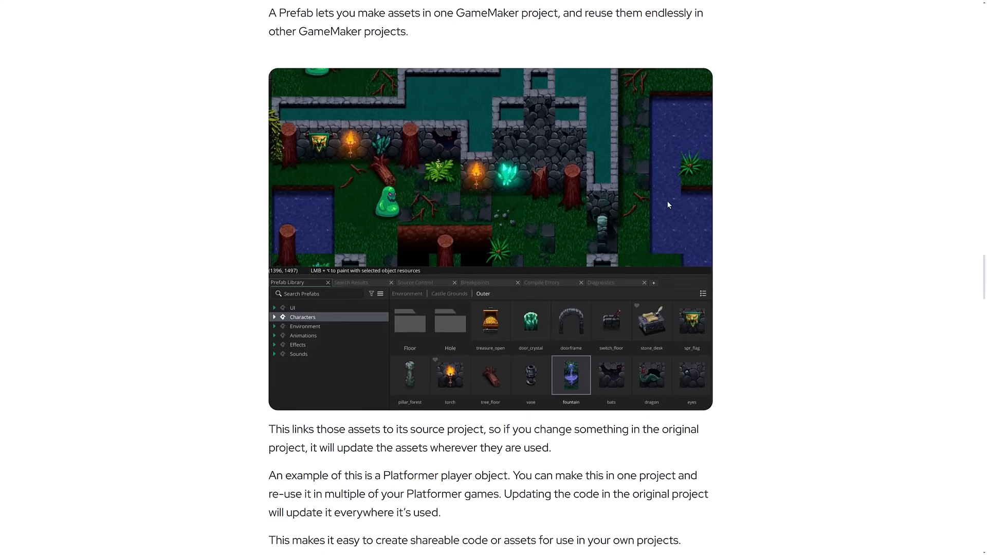
mouse_move(315, 134)
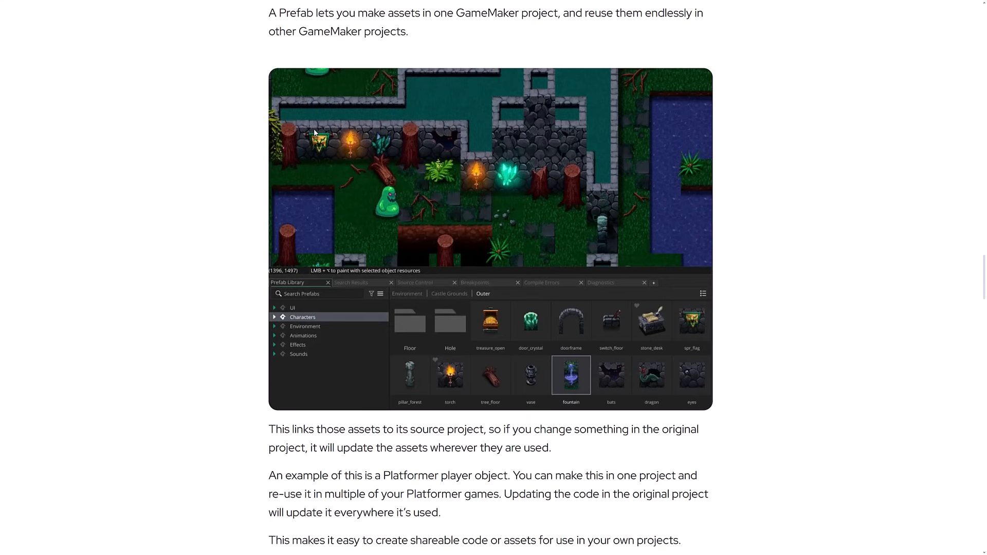
mouse_move(390, 137)
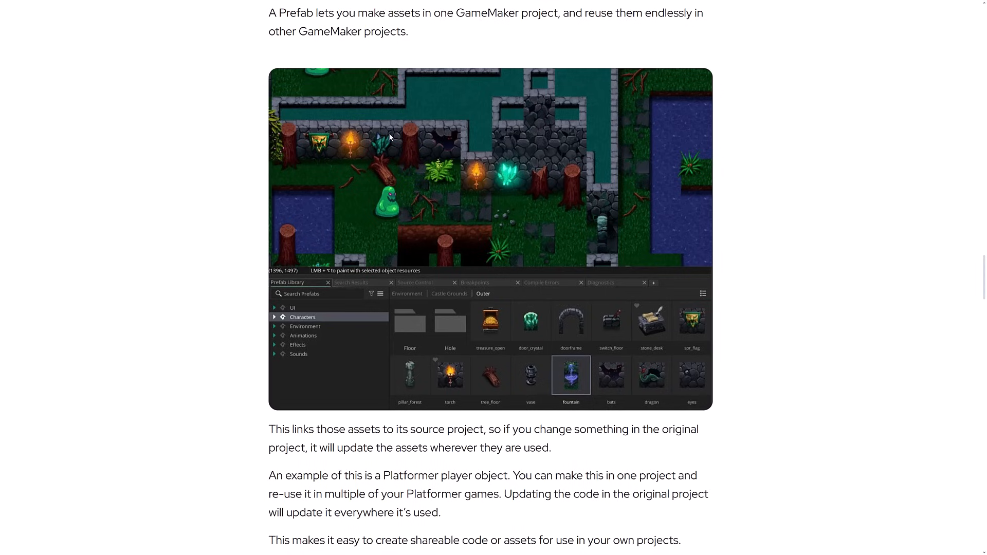
scroll(down, 3)
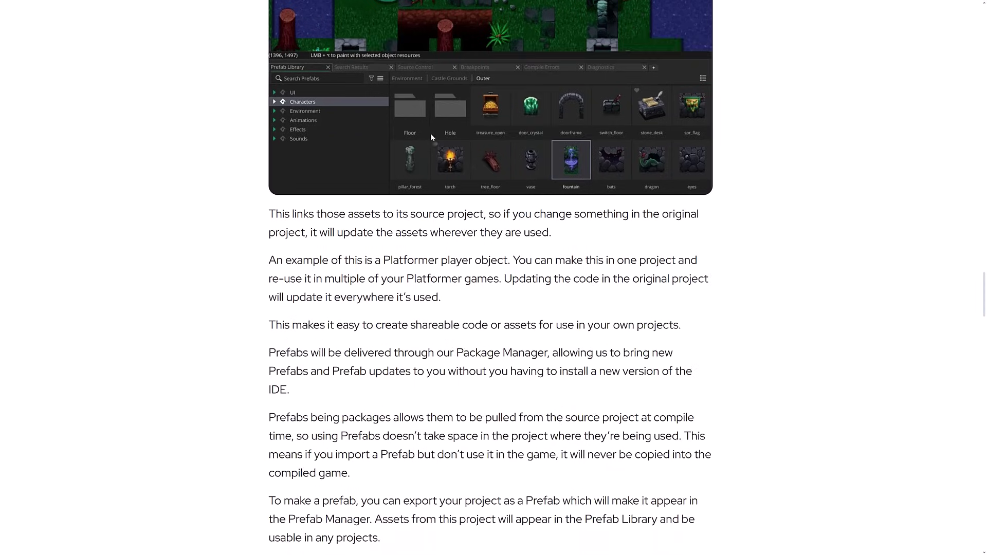
scroll(down, 3)
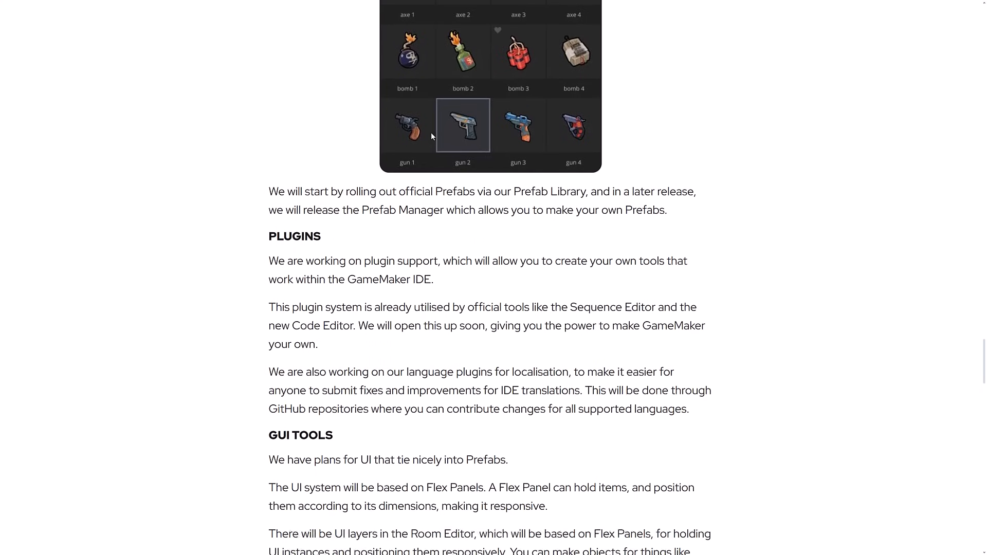
scroll(down, 3)
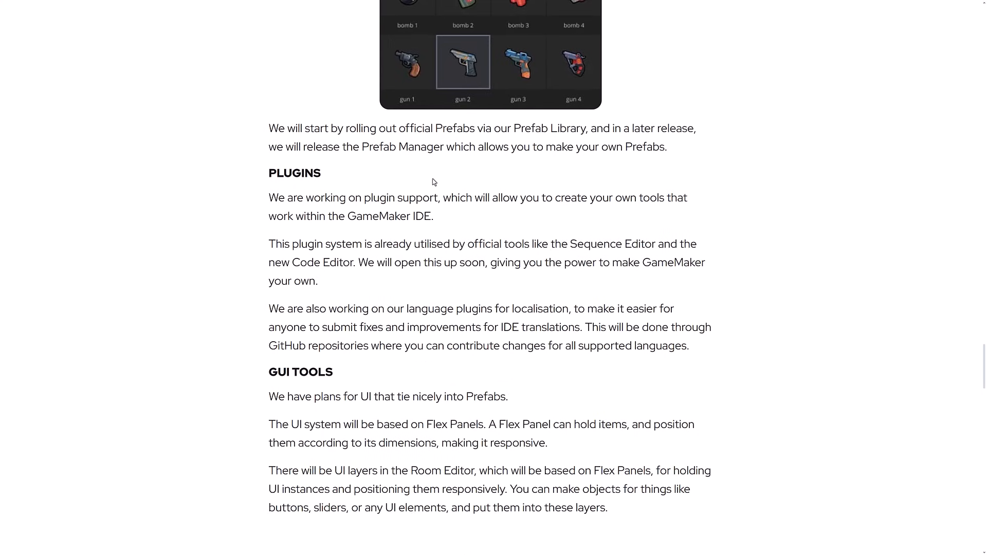
scroll(down, 3)
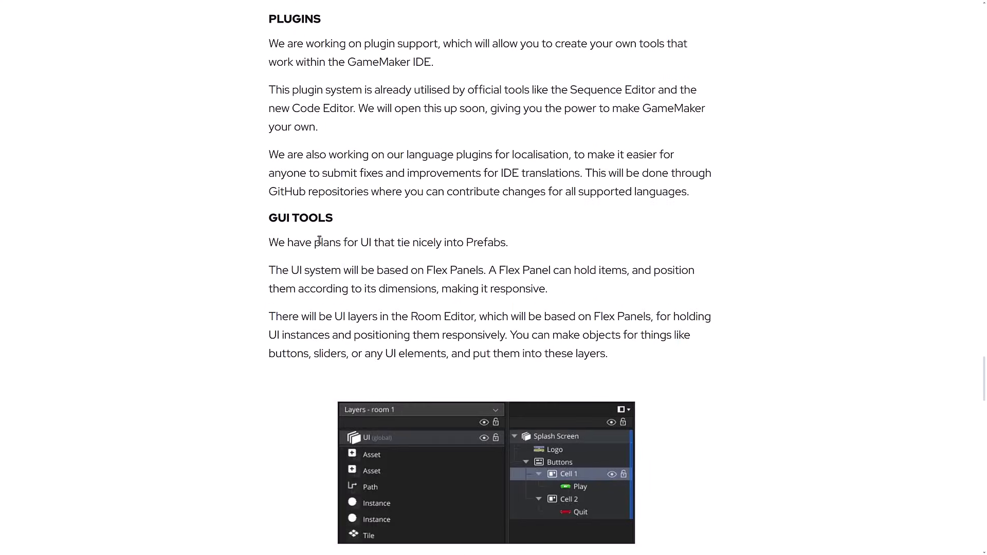
scroll(down, 3)
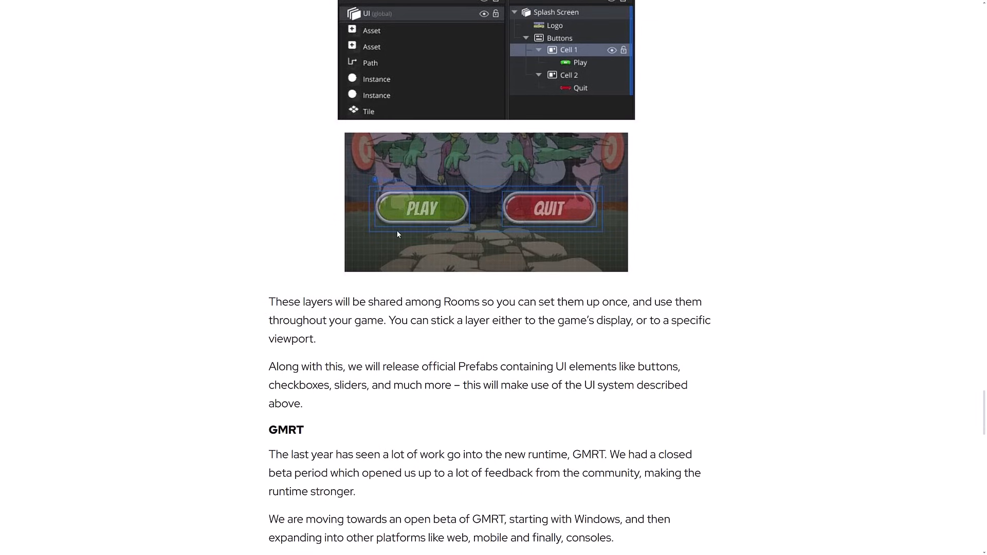
scroll(down, 3)
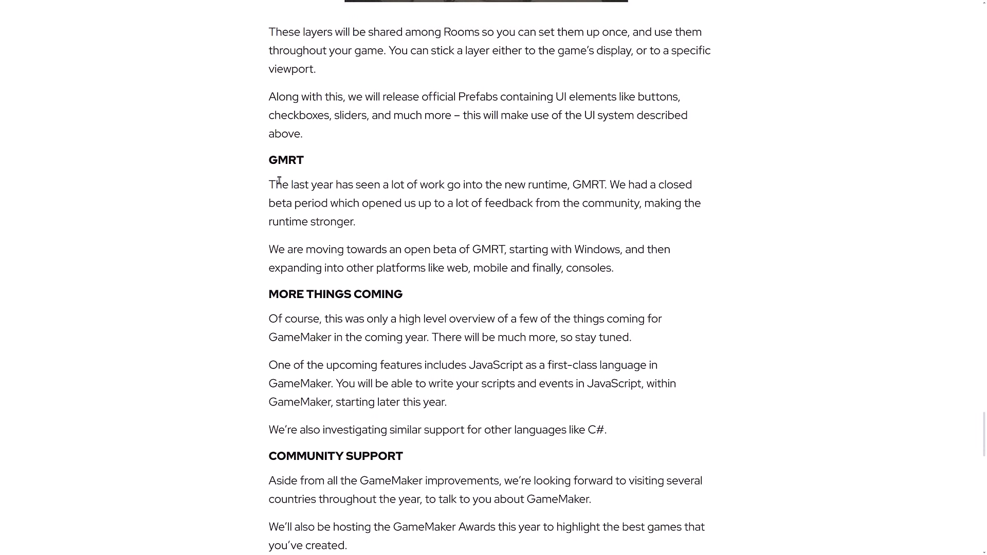
scroll(down, 3)
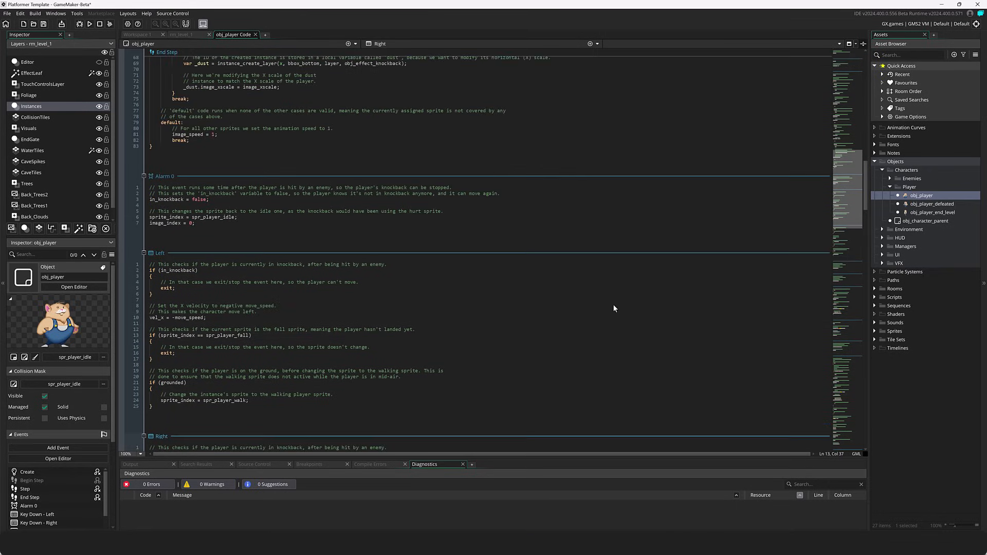
Step: Return to the rm_level_1 room showing the obj_player instance at 1459, 1584
click(183, 34)
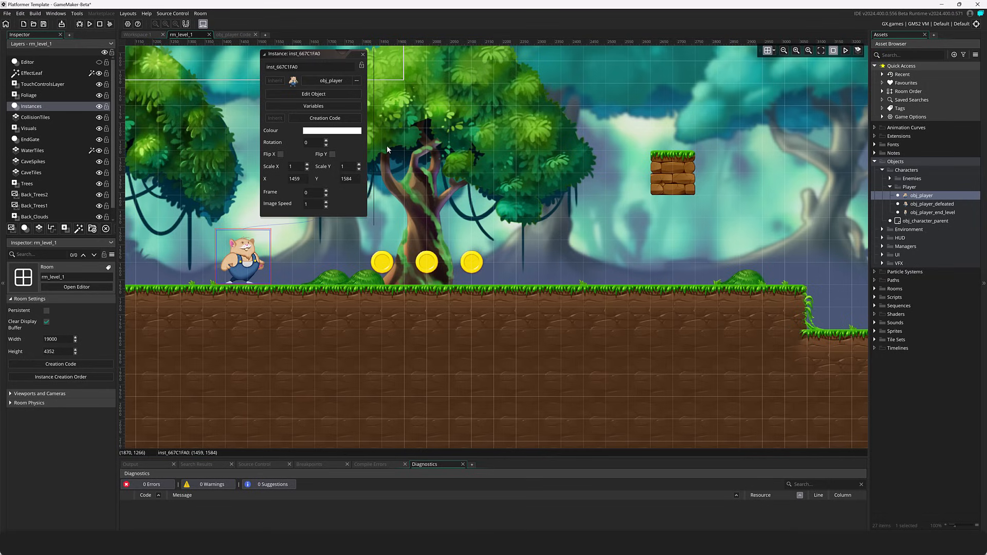